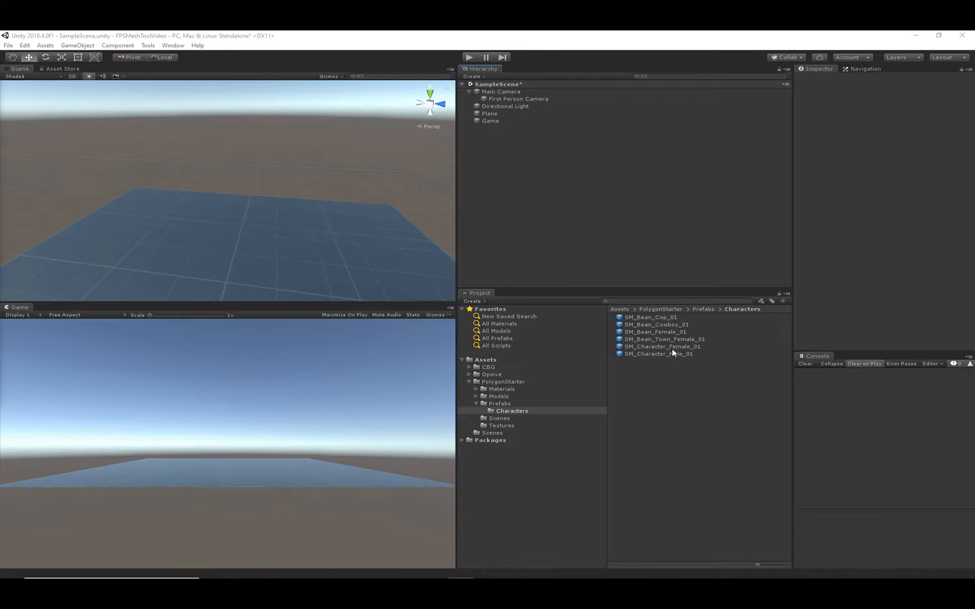
# - Place the SM_Character_Male_01 prefab on the plane and expand it to show its face mesh and Root
pyautogui.doubleClick(658, 354)
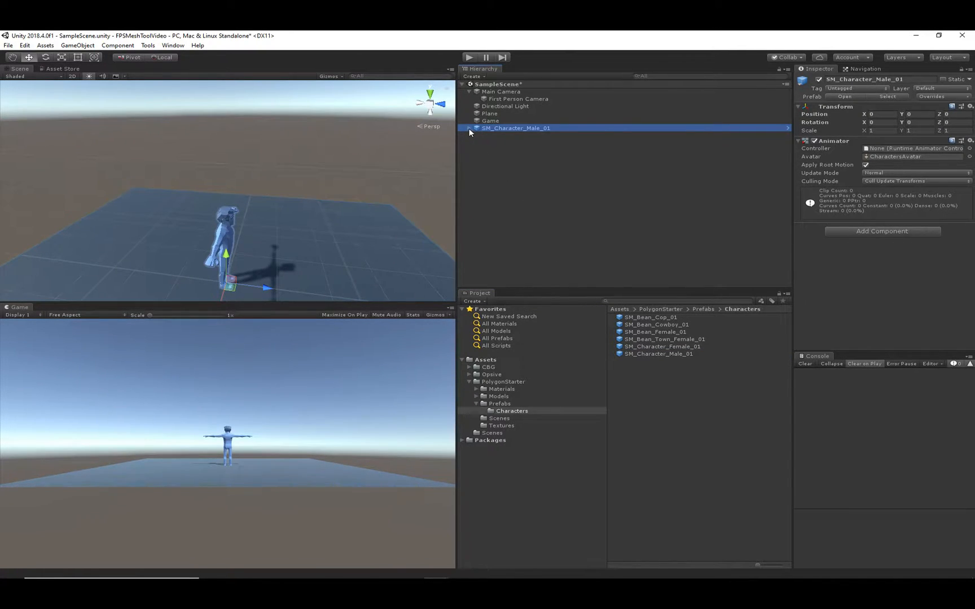
pyautogui.click(469, 128)
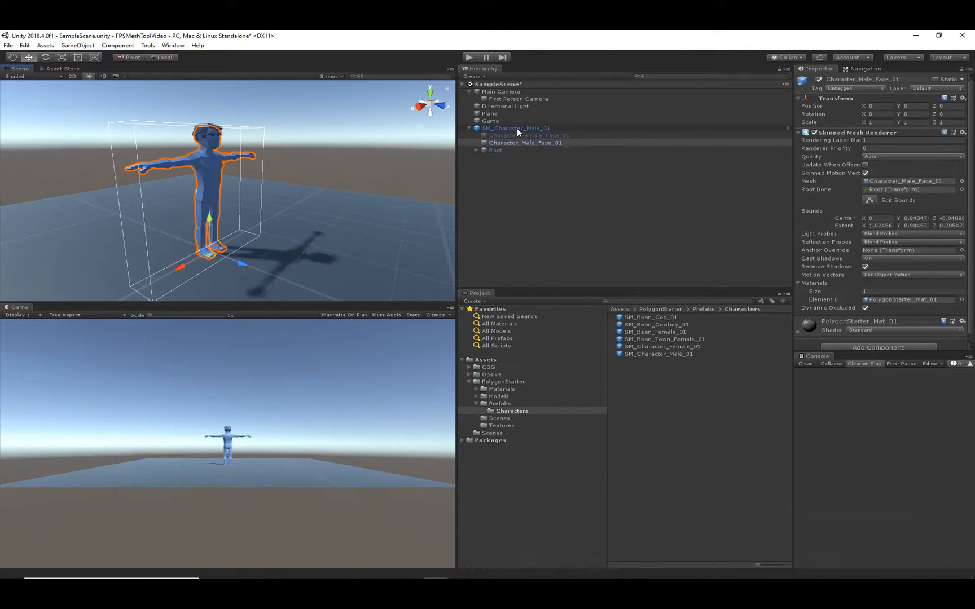
# - Duplicate SM_Character_Male_01 with Ctrl+D, deactivate the copy, and reselect the original
pyautogui.rightClick(516, 128)
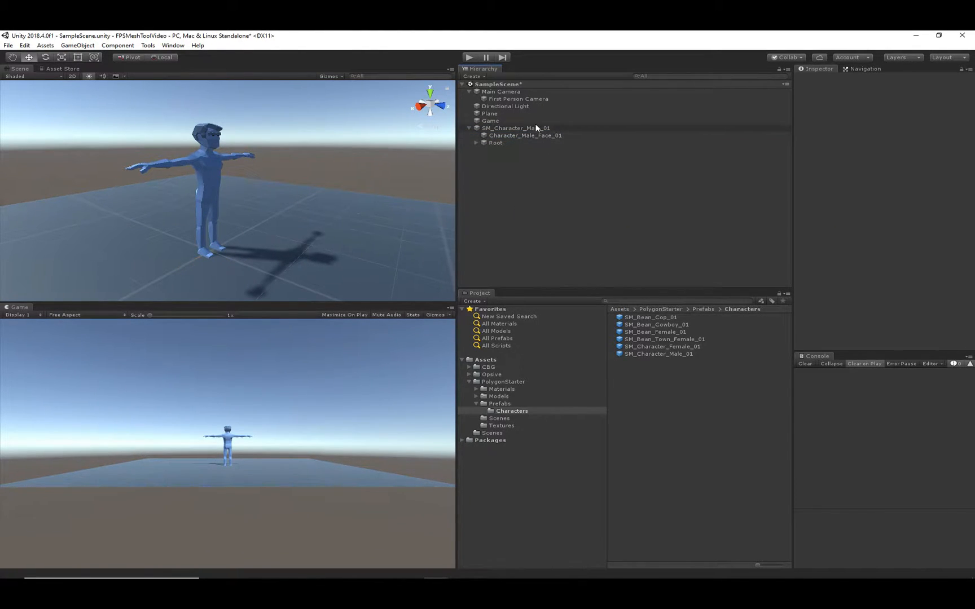
pyautogui.click(516, 128)
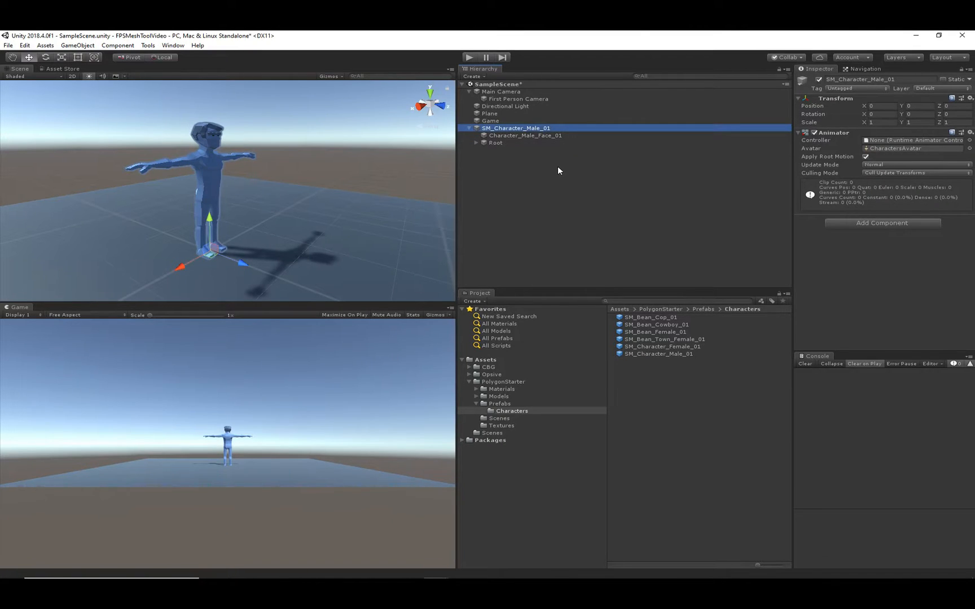
pyautogui.press('ctrl+d')
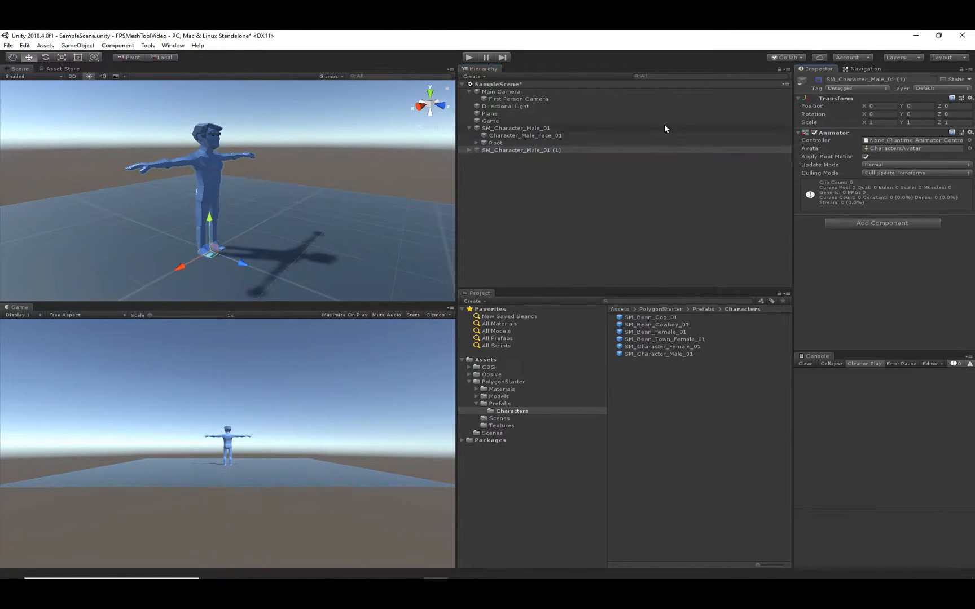
pyautogui.click(515, 128)
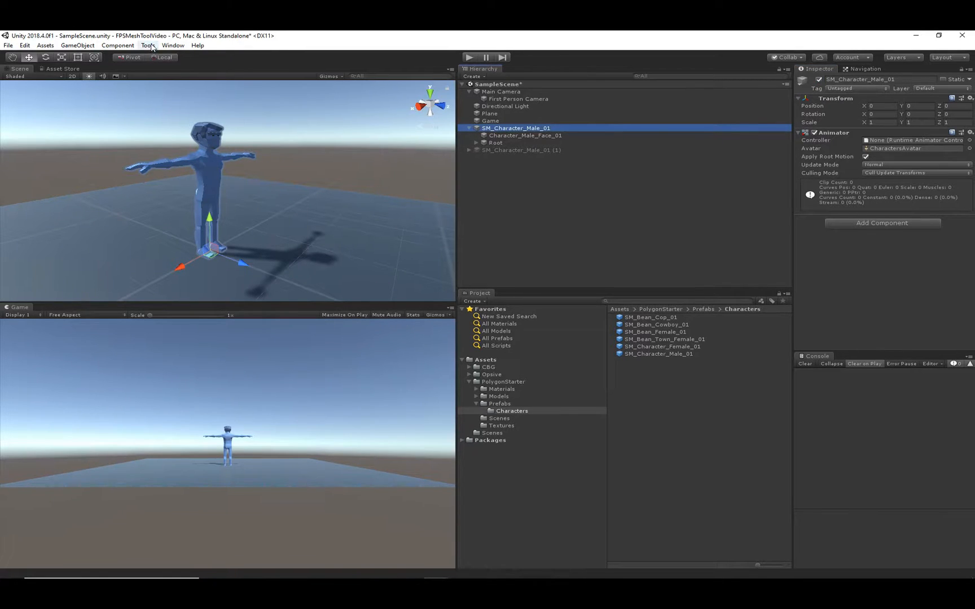
# - Set Head, Shoulder_L and Shoulder_R bones in FPS Mesh Tool, enable Separate Arms, and preview
pyautogui.click(147, 45)
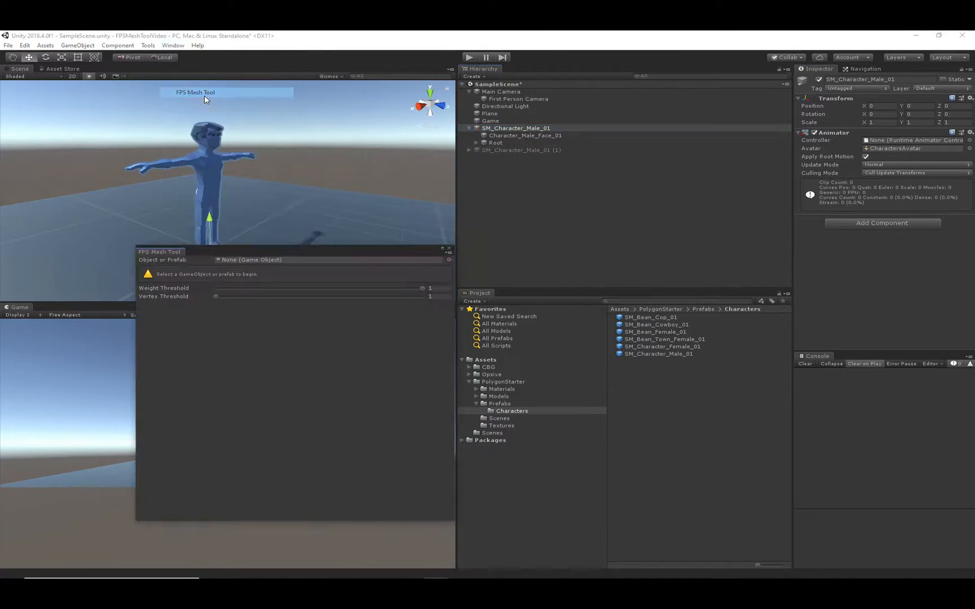
pyautogui.click(516, 128)
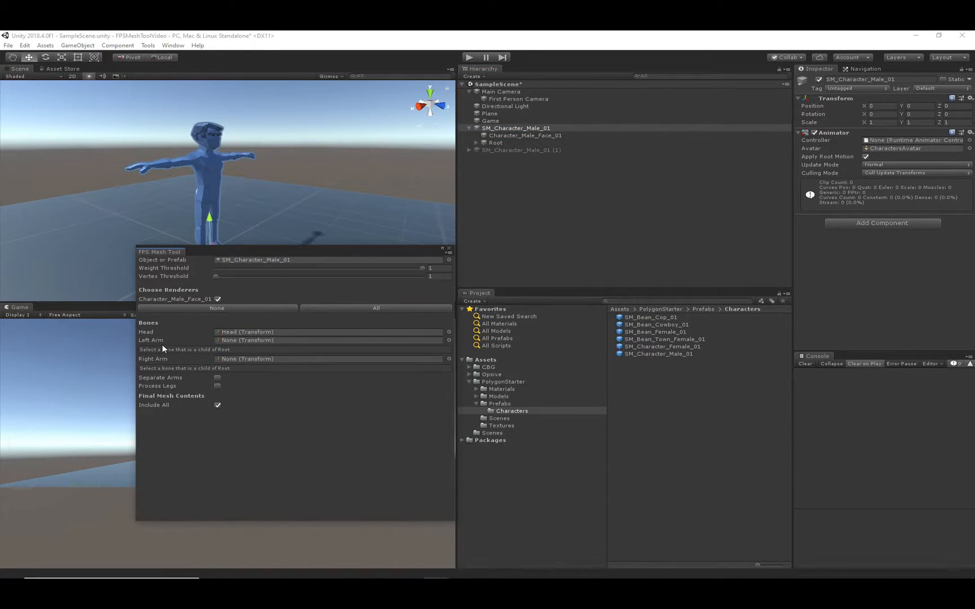
pyautogui.click(326, 340)
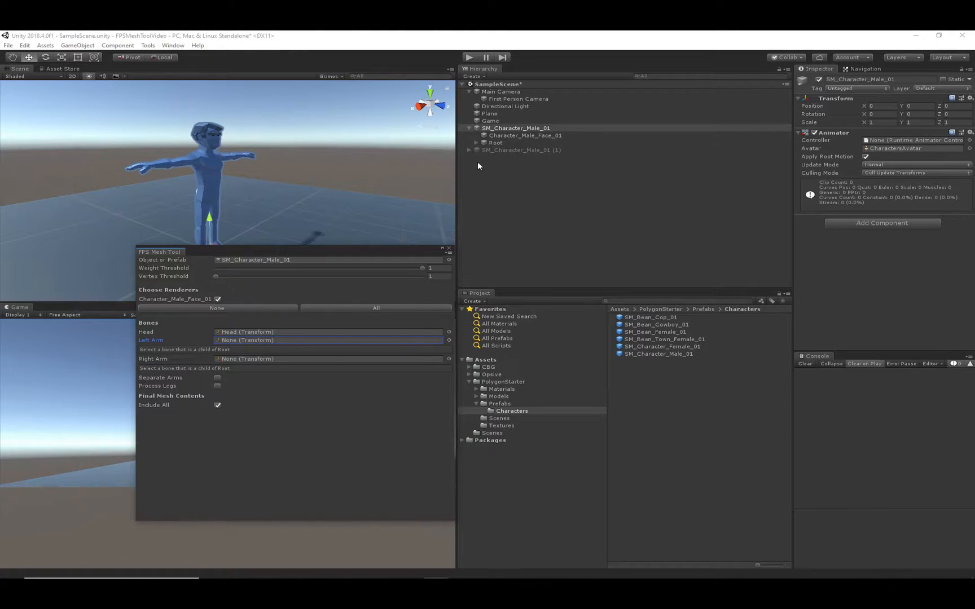
pyautogui.click(495, 142)
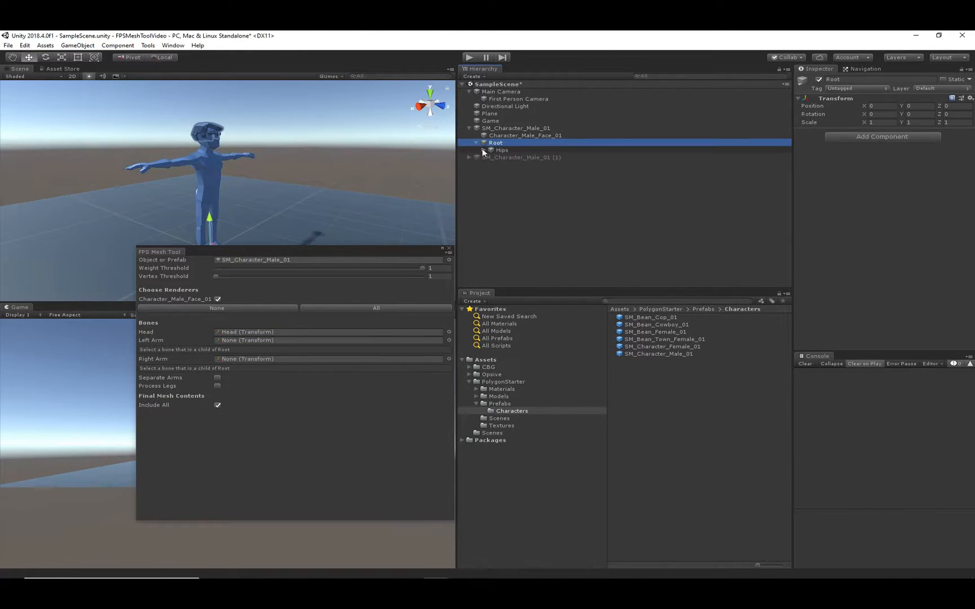
pyautogui.click(483, 150)
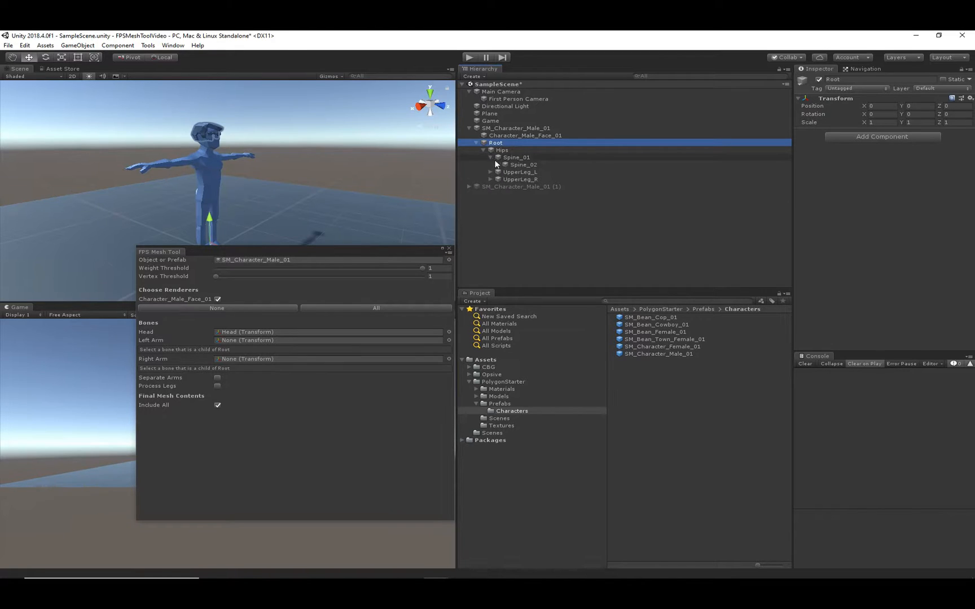
pyautogui.click(491, 164)
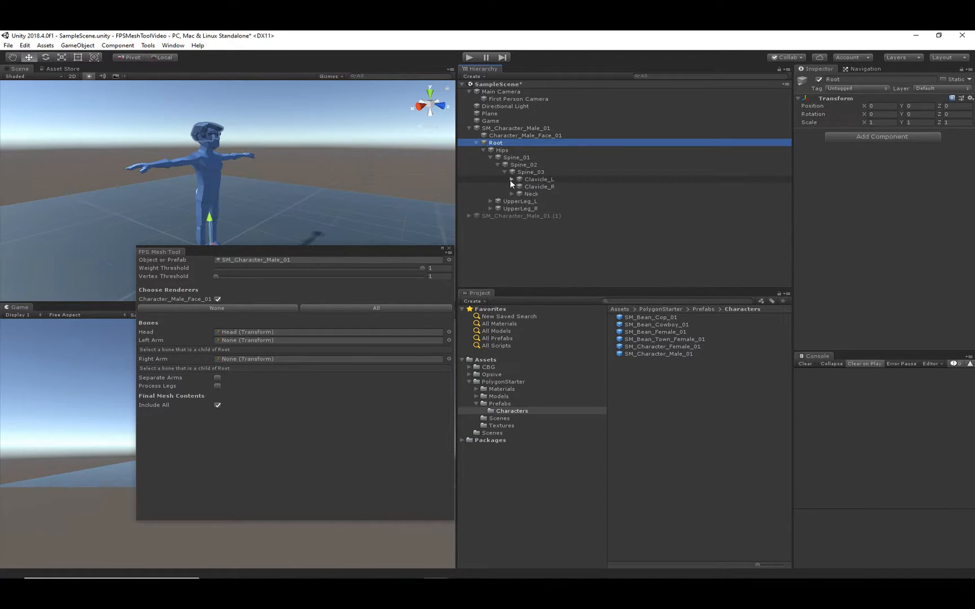
pyautogui.click(517, 179)
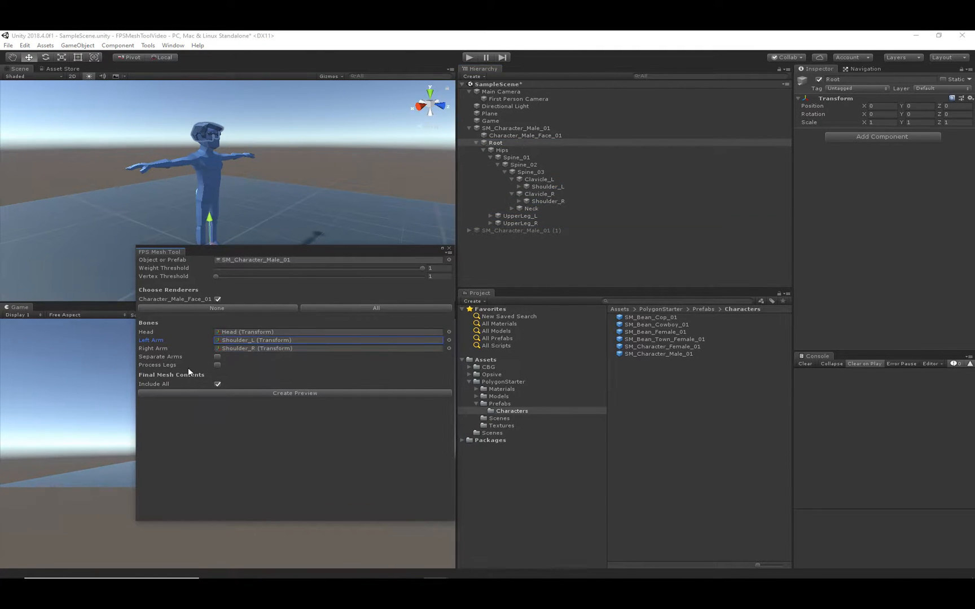
pyautogui.click(217, 355)
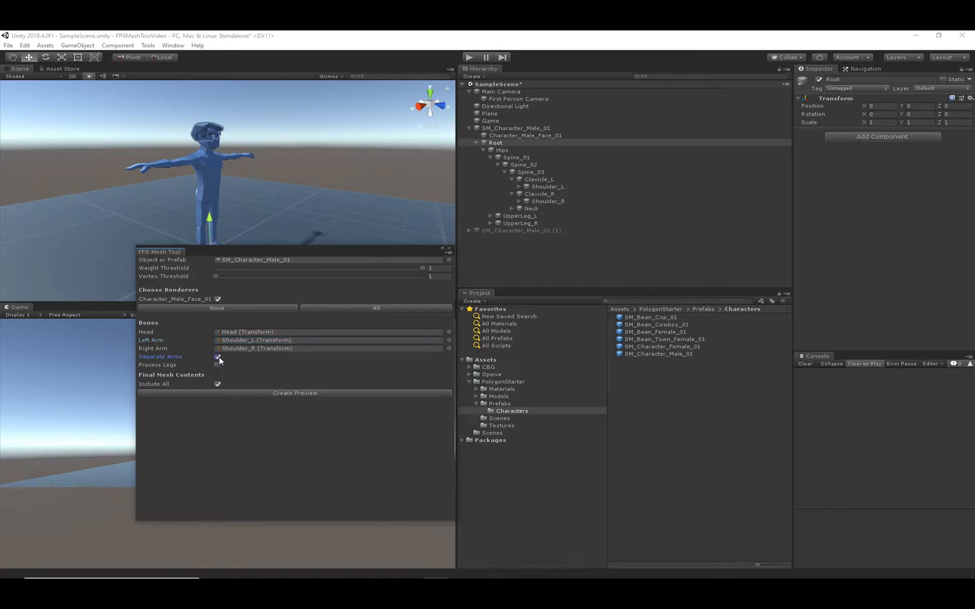
pyautogui.click(293, 392)
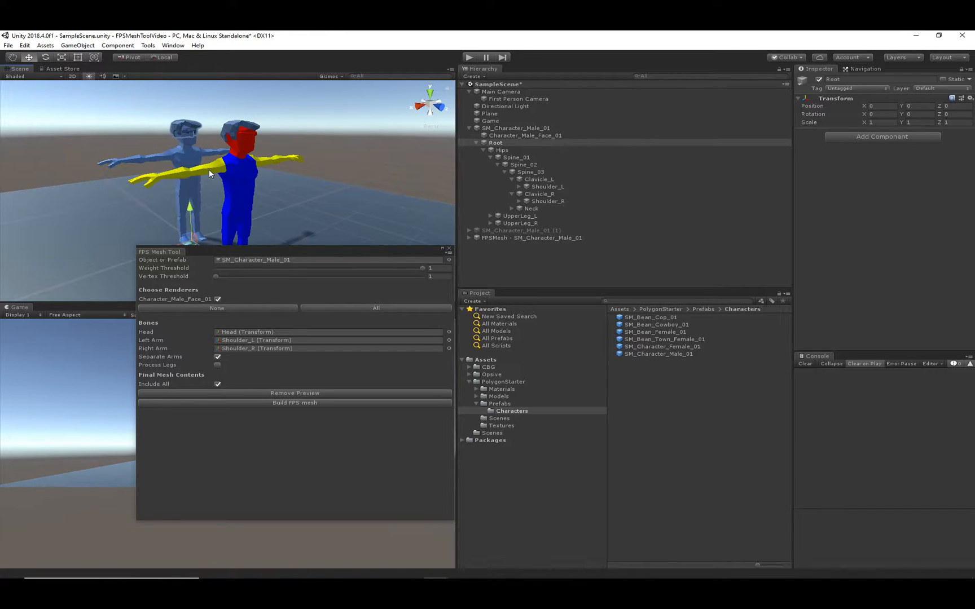
pyautogui.moveTo(248, 151)
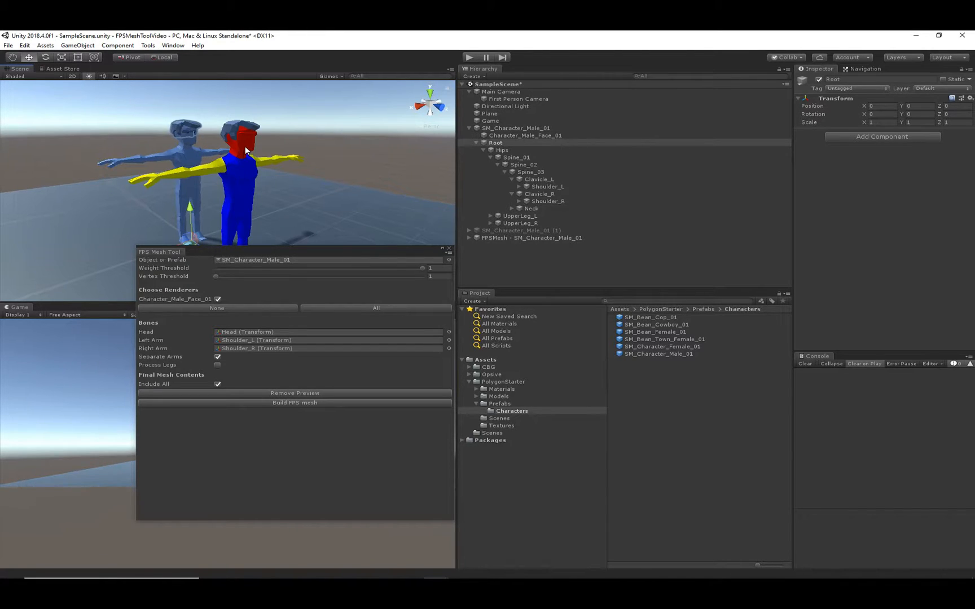
pyautogui.moveTo(247, 190)
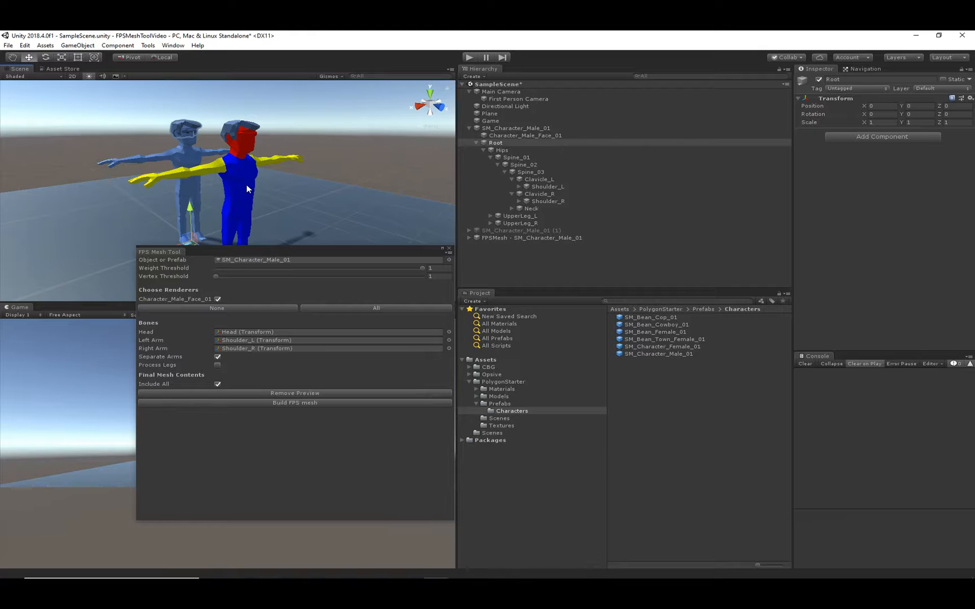
pyautogui.moveTo(297, 406)
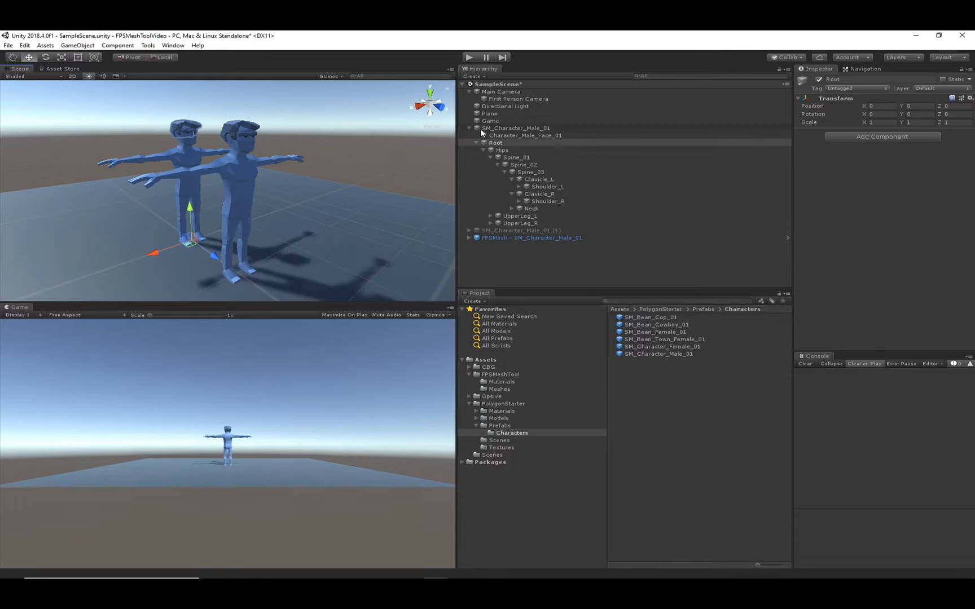
# - Compare the original and FPSMesh face renderers, then select the original SM_Character_Male_01 for deletion
pyautogui.click(514, 128)
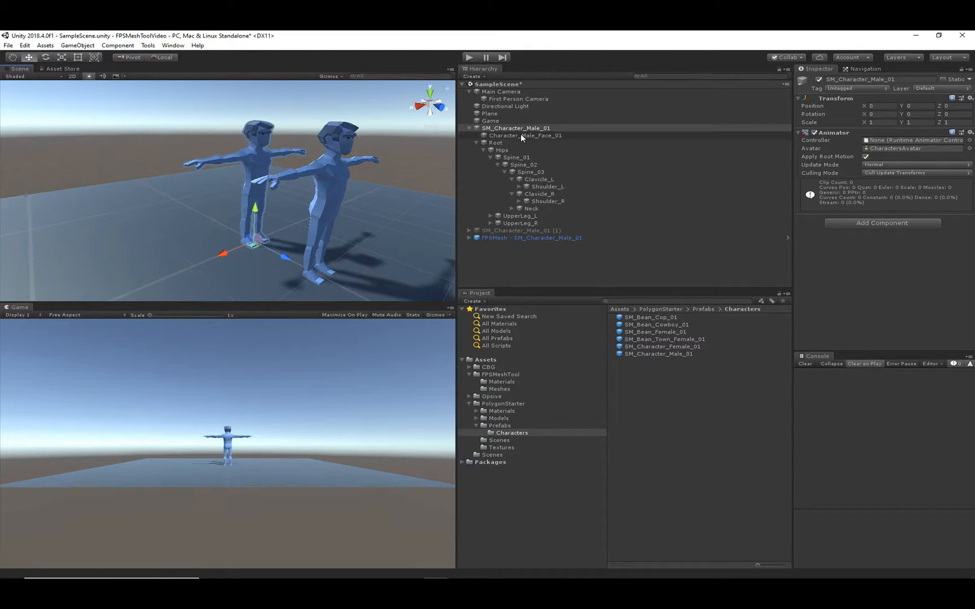
pyautogui.click(525, 135)
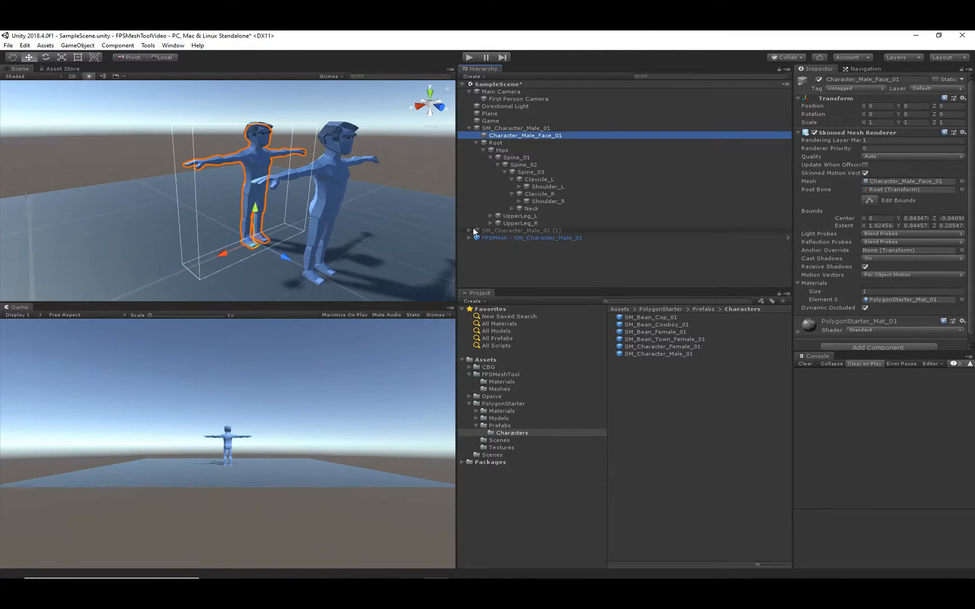
pyautogui.click(472, 237)
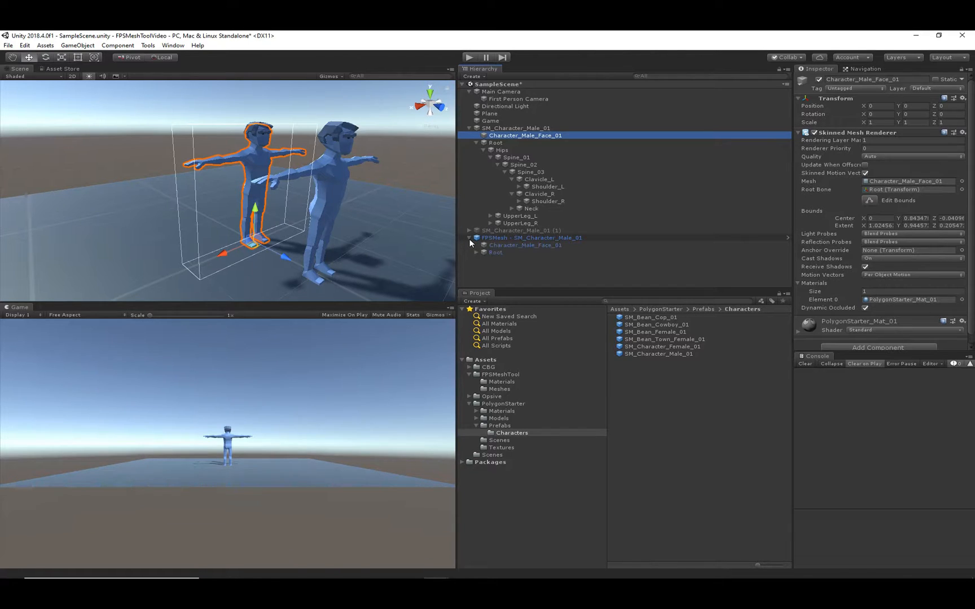
pyautogui.click(525, 244)
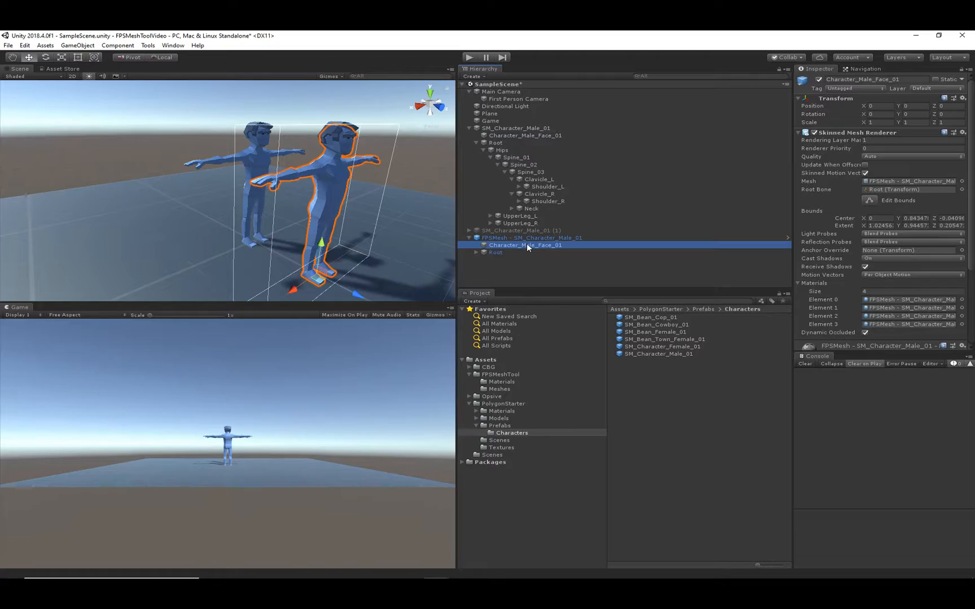
pyautogui.moveTo(837, 300)
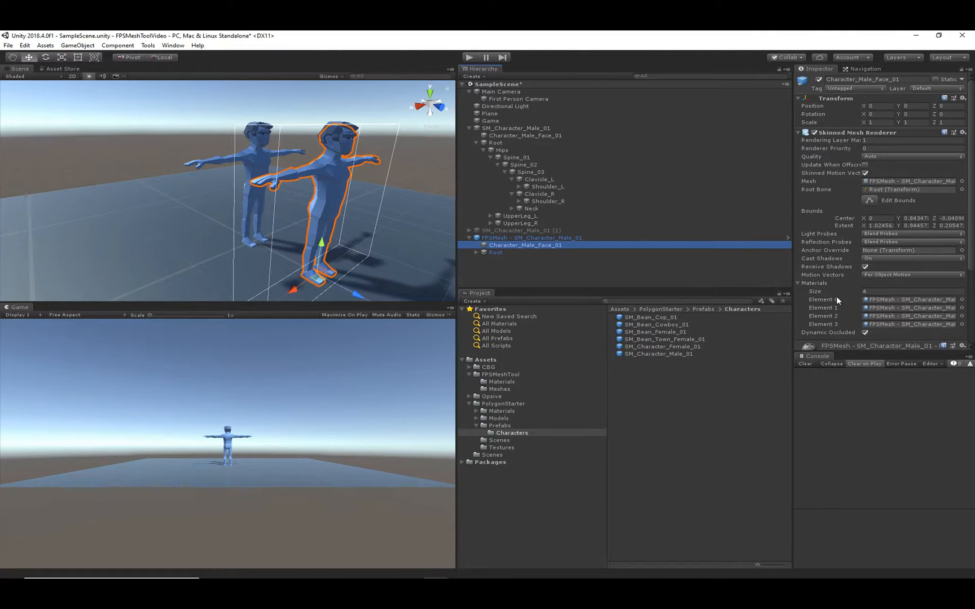
pyautogui.moveTo(822, 331)
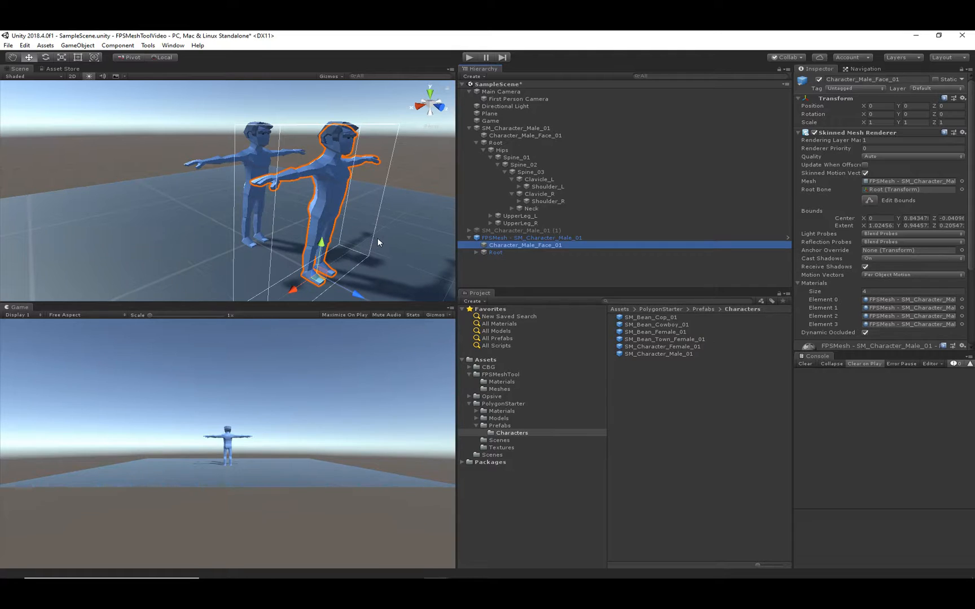
pyautogui.moveTo(536, 138)
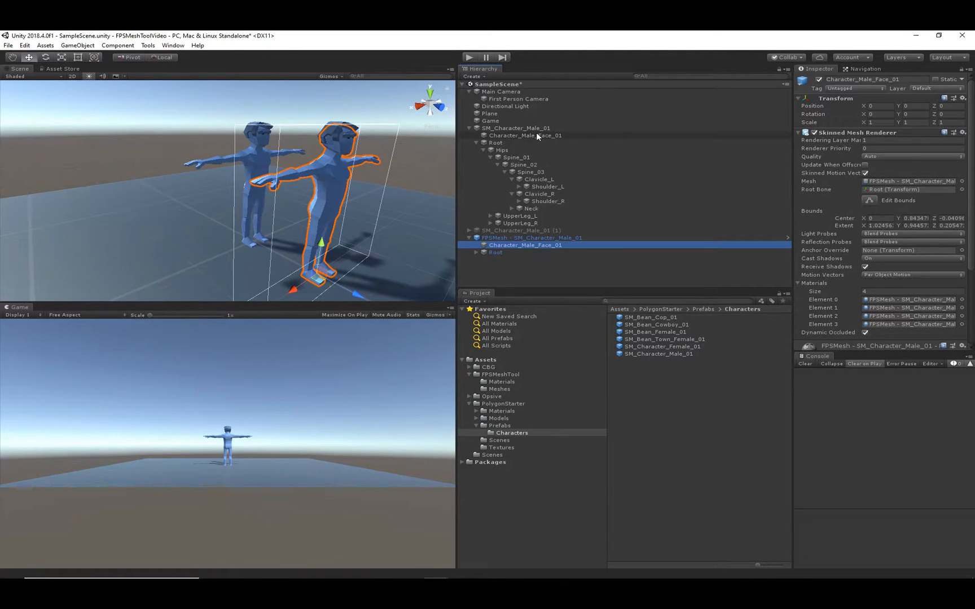
pyautogui.click(515, 128)
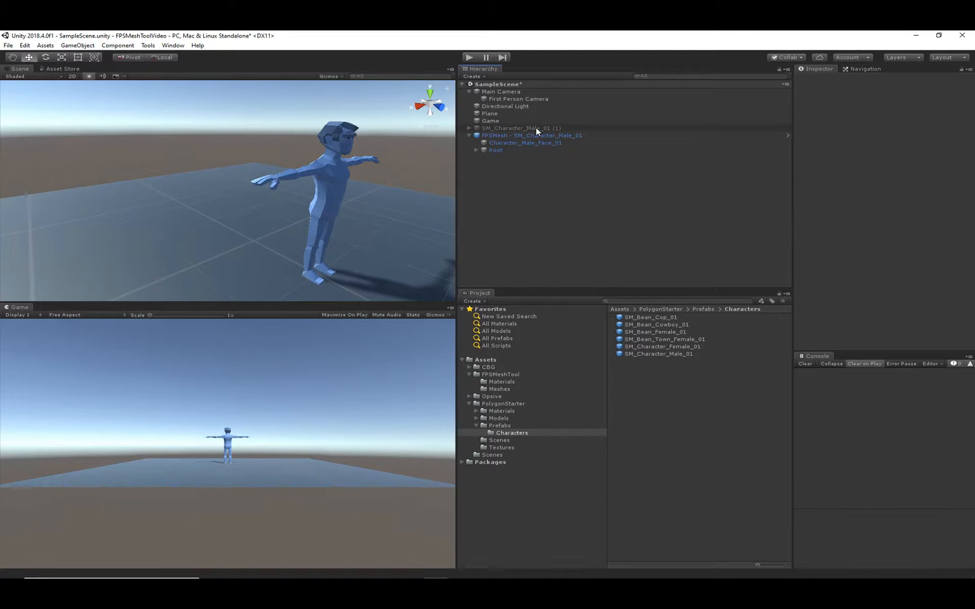
# - Reactivate SM_Character_Male_01 (1) and expand its spine to expose Shoulder_L and Shoulder_R
pyautogui.click(521, 128)
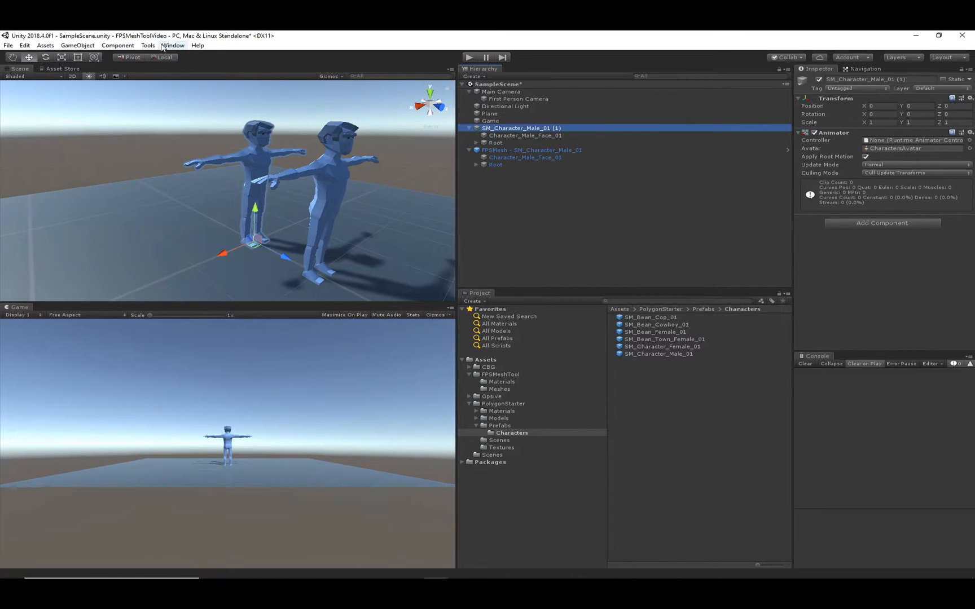
pyautogui.click(147, 46)
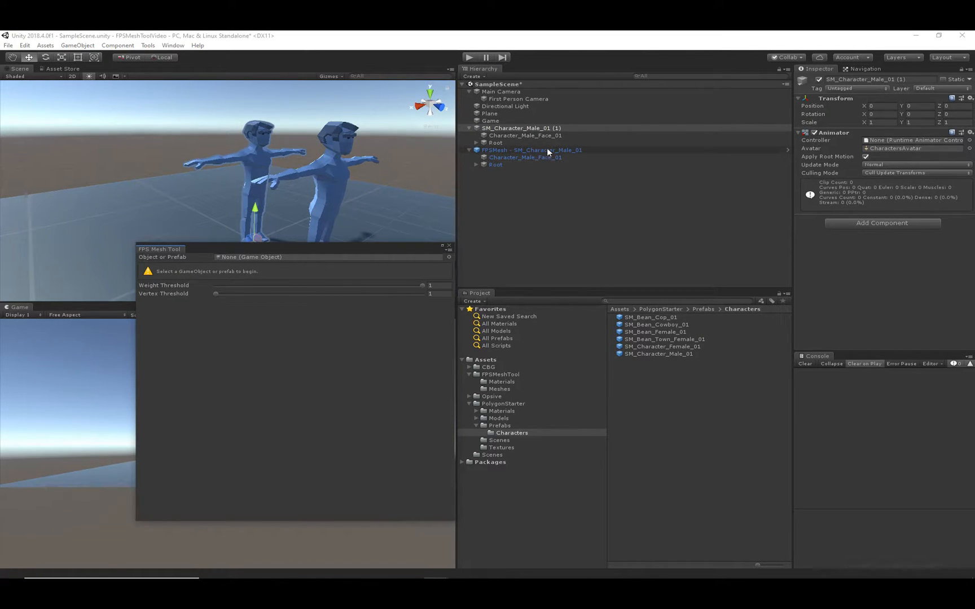
pyautogui.click(531, 150)
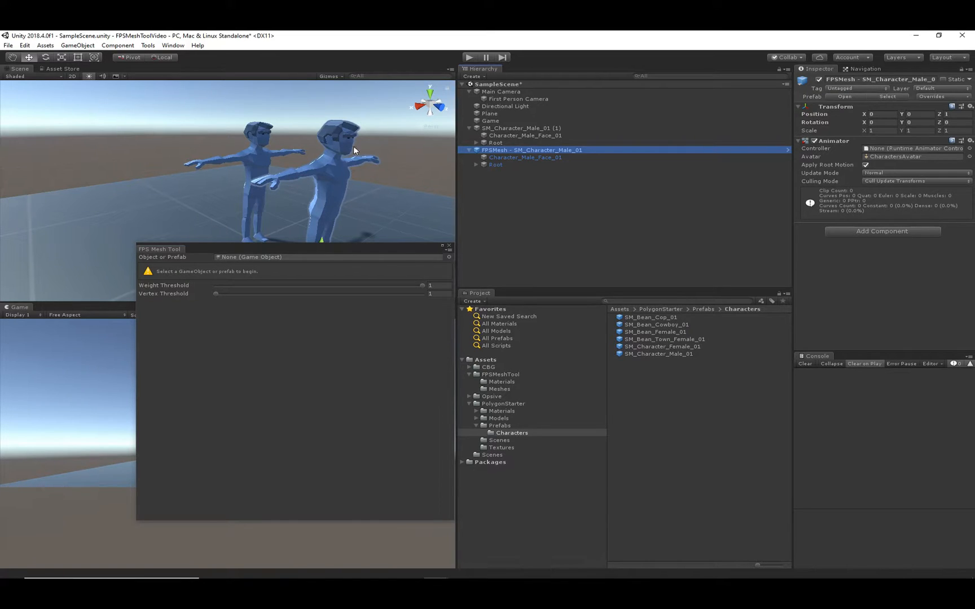
pyautogui.moveTo(403, 159)
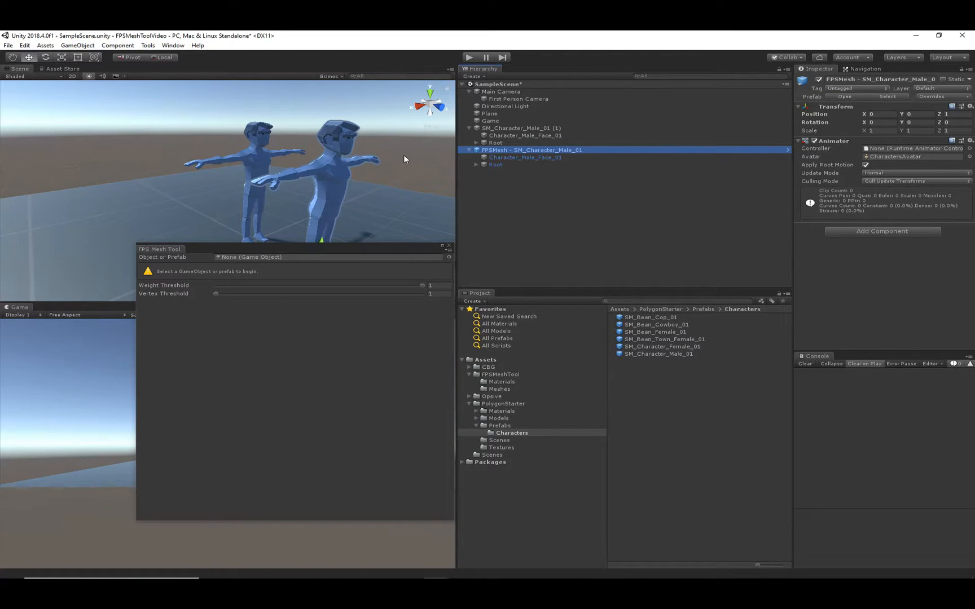
pyautogui.moveTo(432, 164)
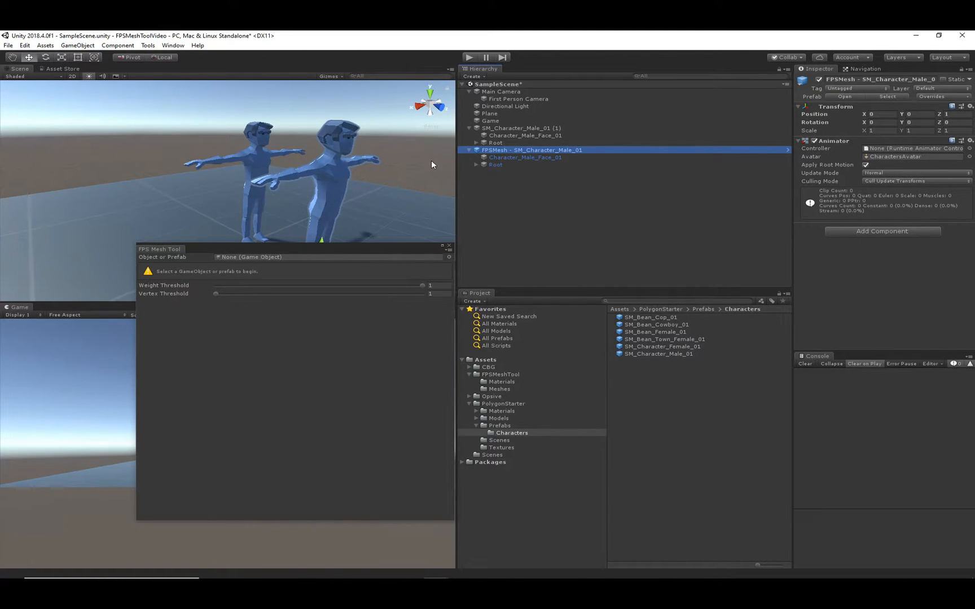
pyautogui.click(521, 128)
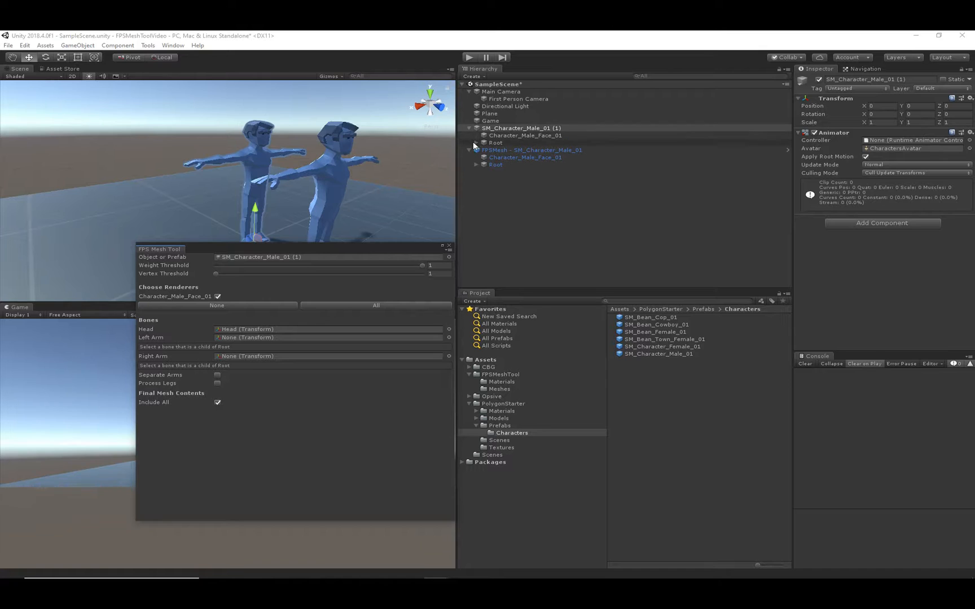
pyautogui.click(516, 157)
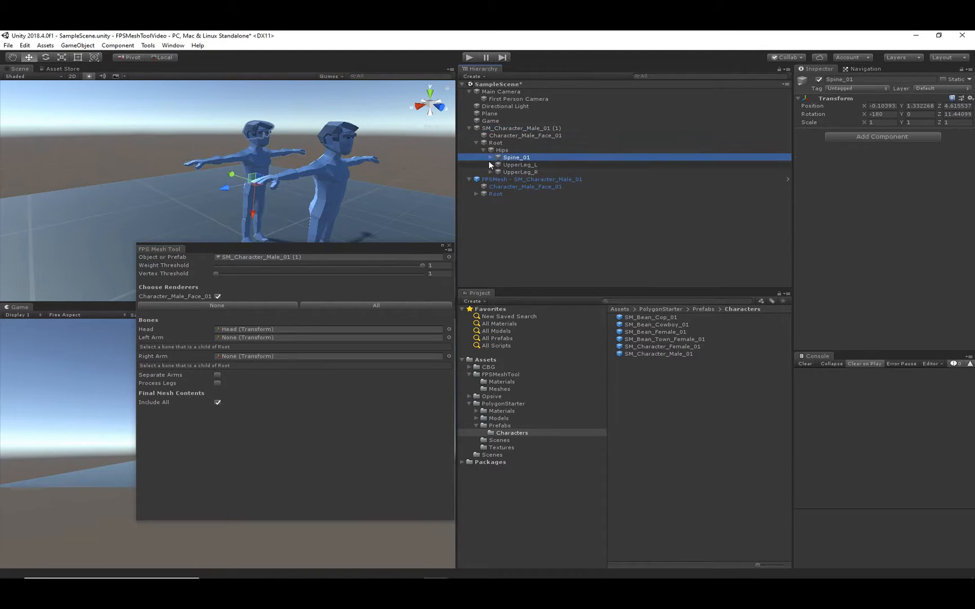
pyautogui.click(491, 158)
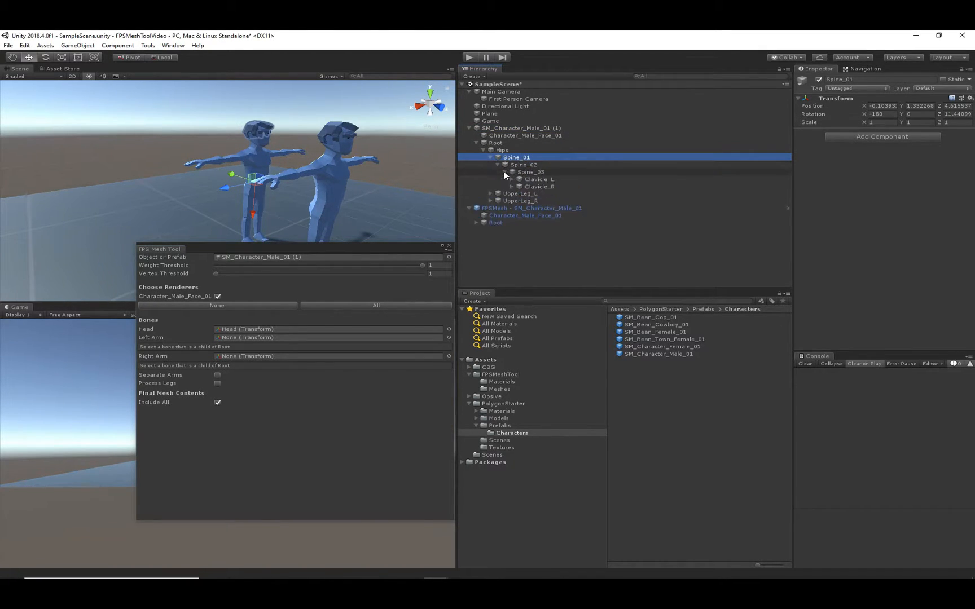
pyautogui.click(538, 186)
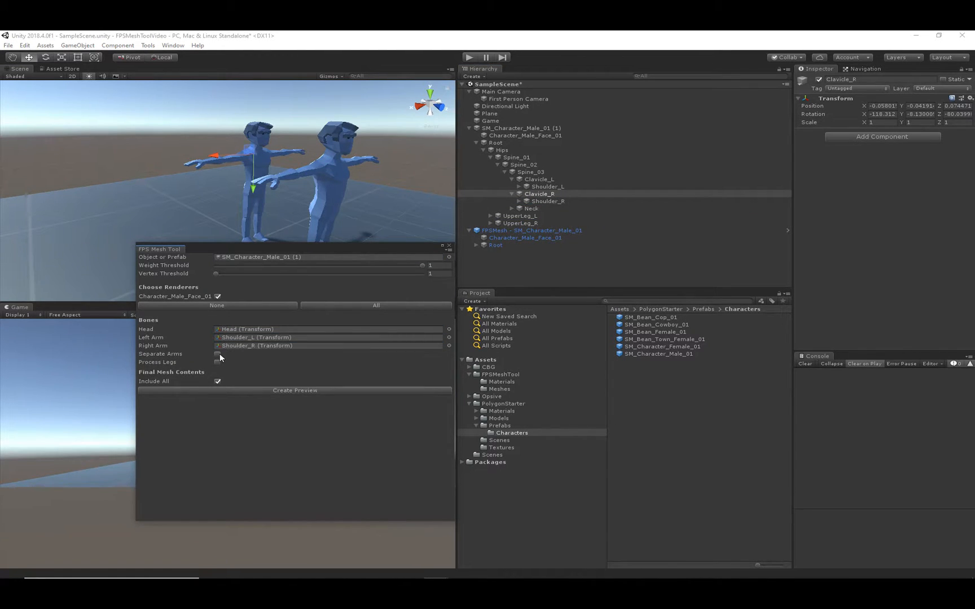
# - Enable Separate Arms, exclude Include All, Head and Body, preview, then build the arms mesh
pyautogui.click(218, 354)
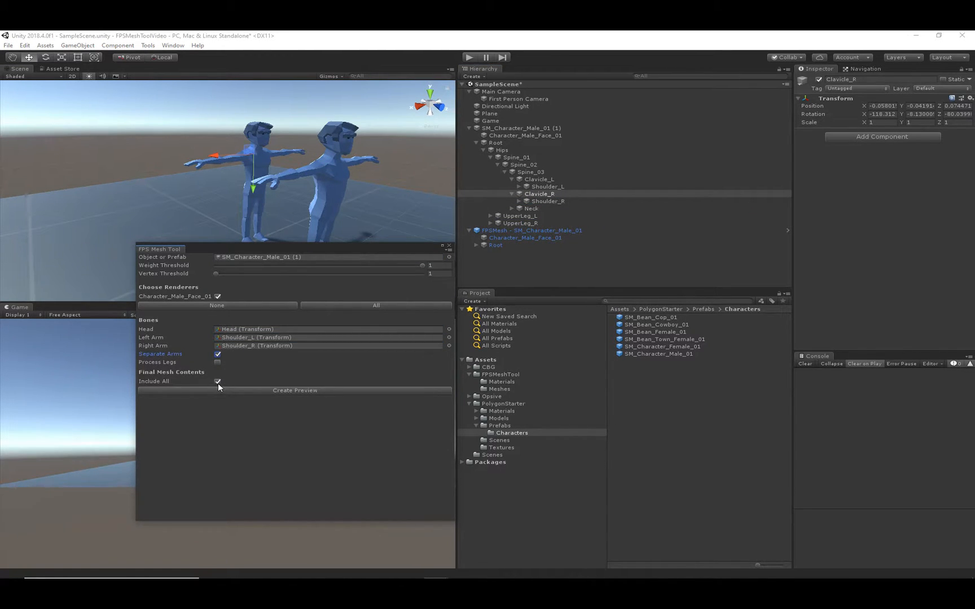
pyautogui.click(217, 381)
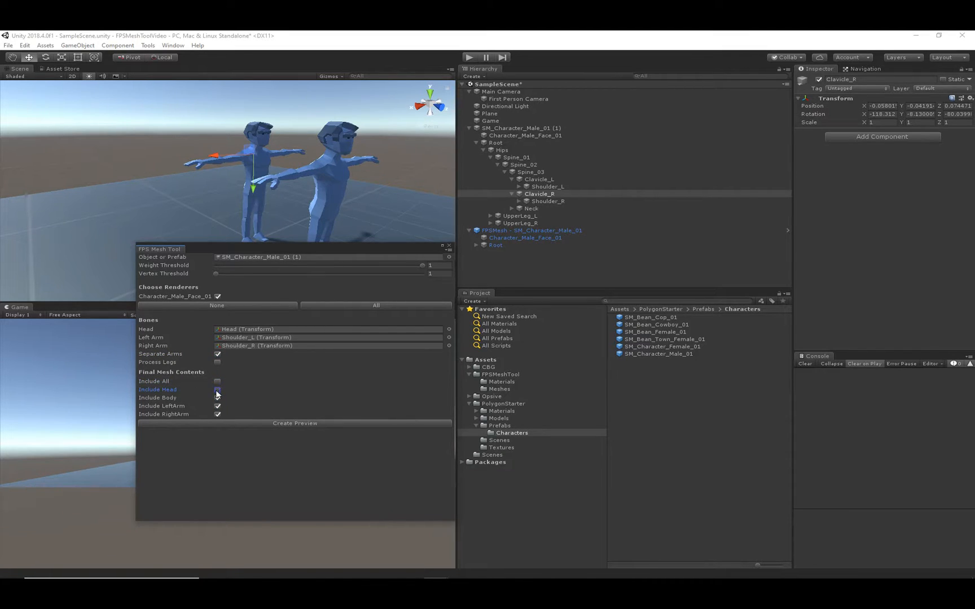
pyautogui.click(218, 390)
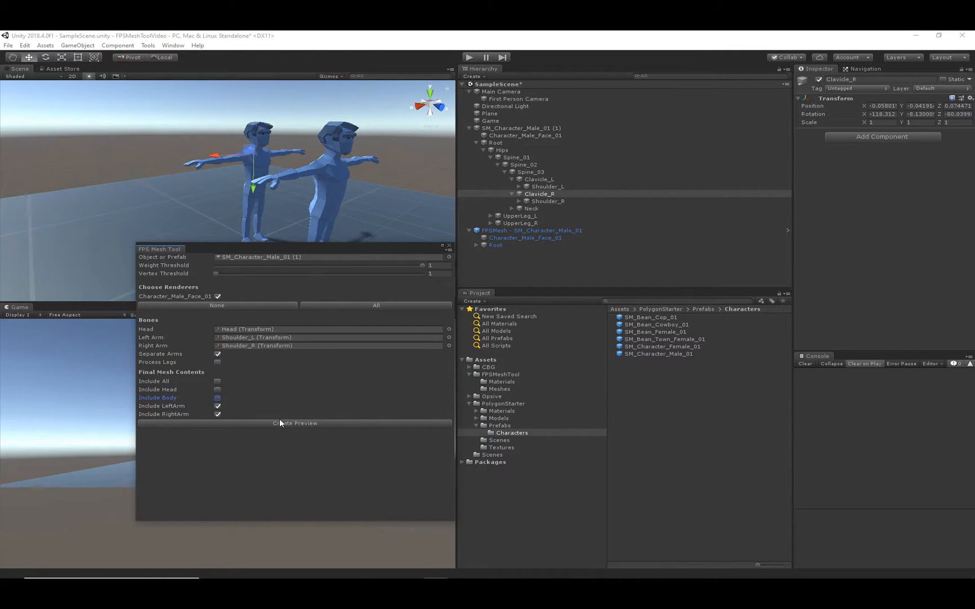
pyautogui.click(294, 423)
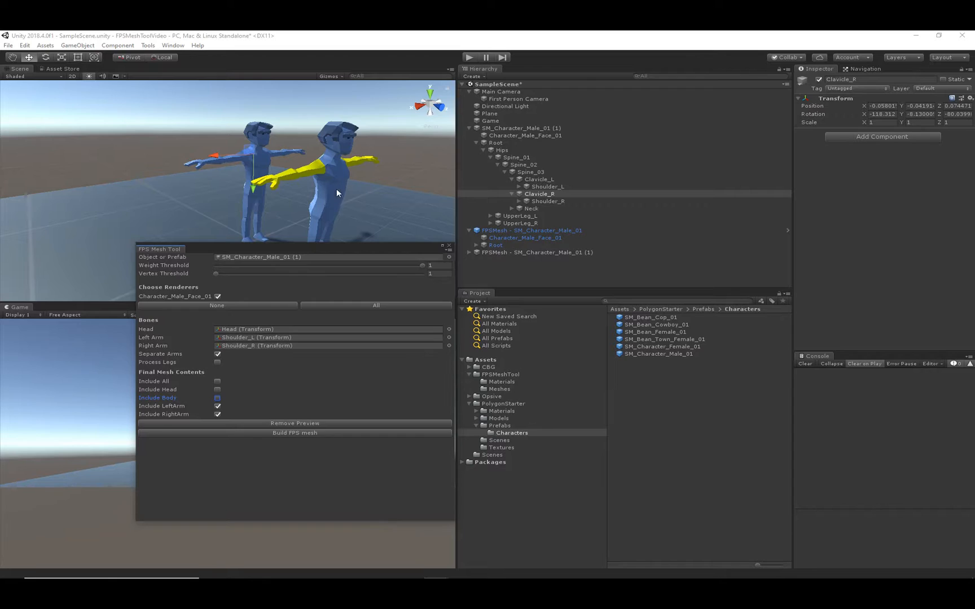
pyautogui.moveTo(288, 177)
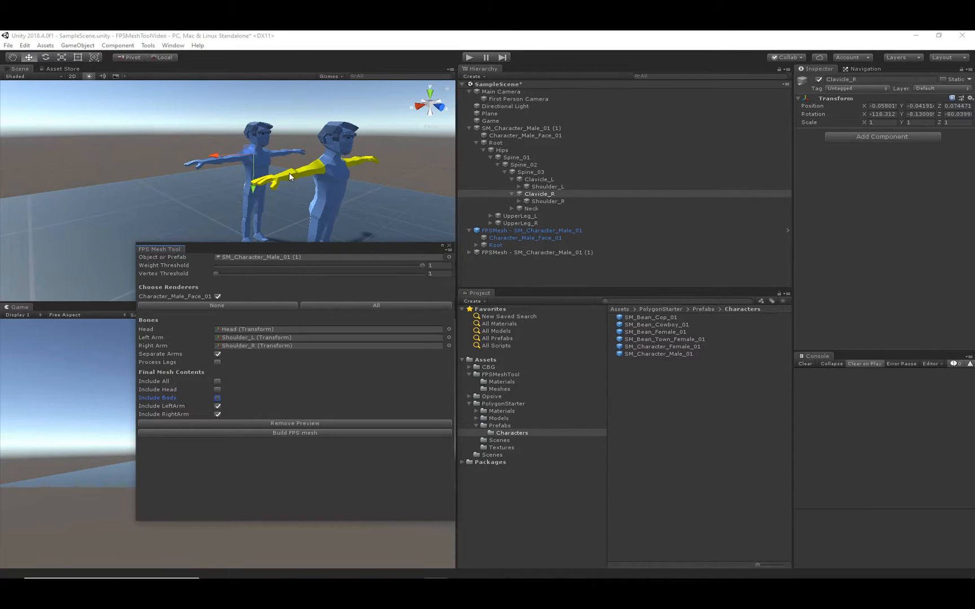
pyautogui.moveTo(304, 443)
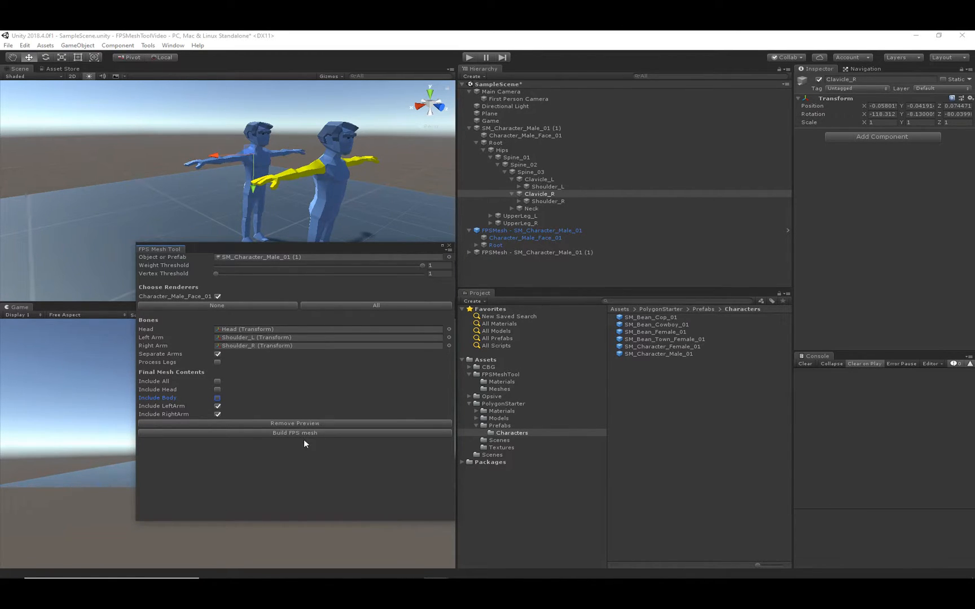
pyautogui.click(294, 432)
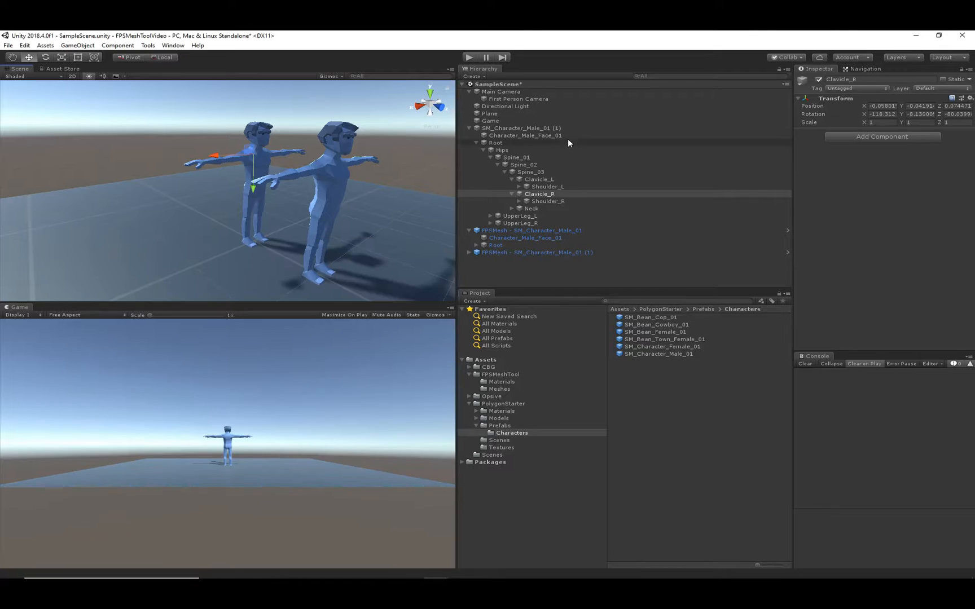
# - Delete SM_Character_Male_01 (1), cancel the prefab warning, remove the arms mesh's hair, and reactivate FPSMesh
pyautogui.click(522, 128)
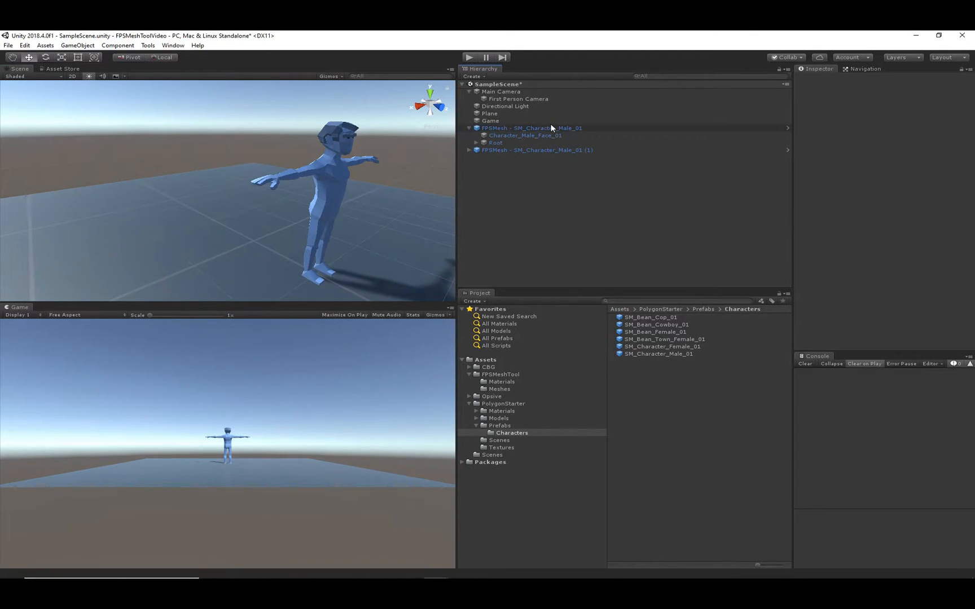
pyautogui.click(531, 128)
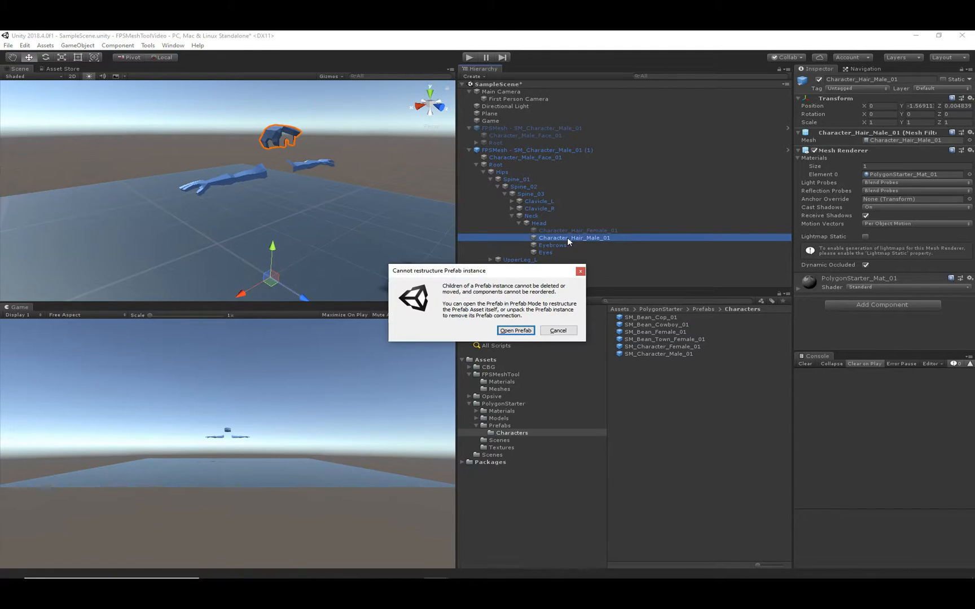
pyautogui.click(558, 330)
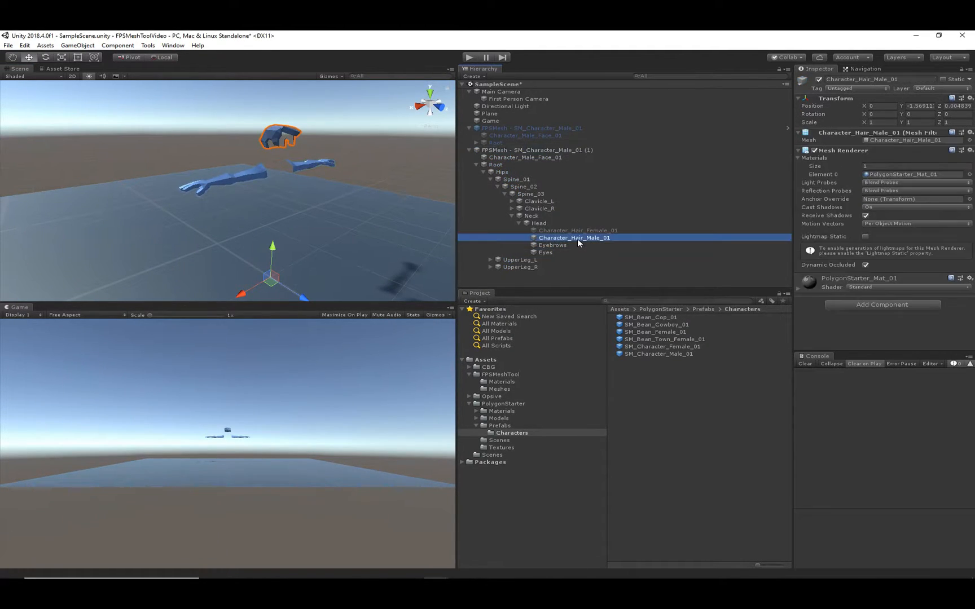
pyautogui.click(536, 150)
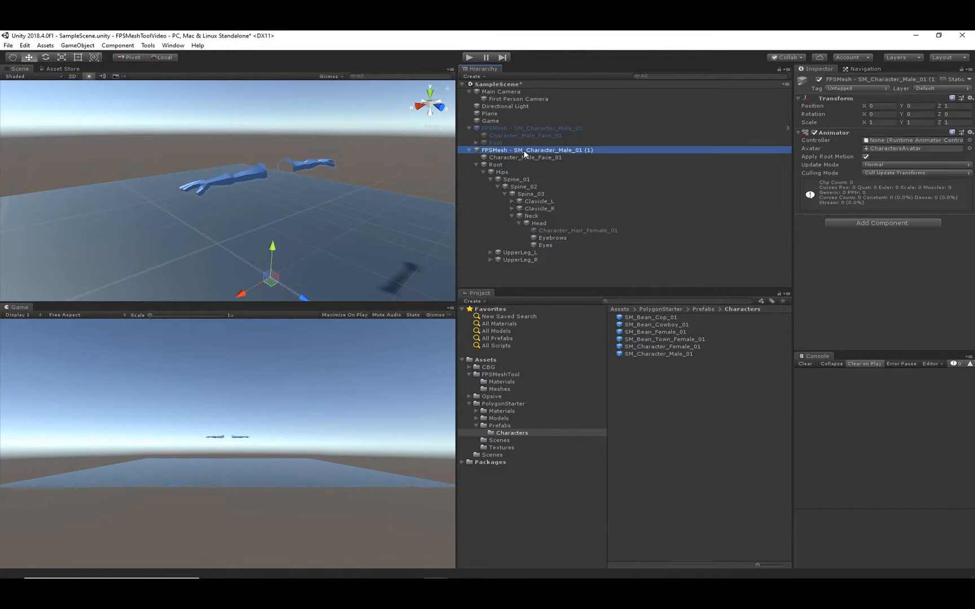
pyautogui.click(530, 128)
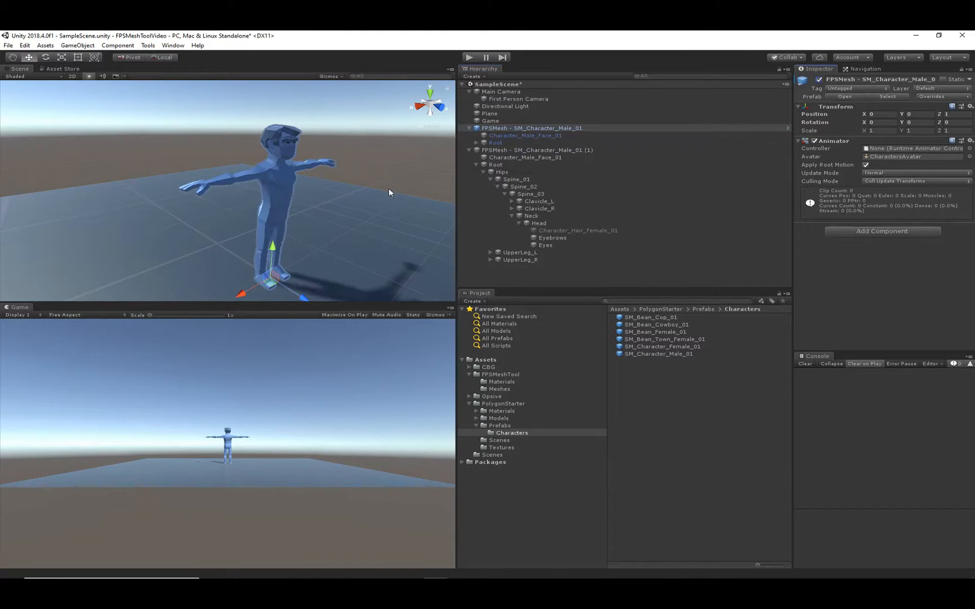
pyautogui.moveTo(290, 190)
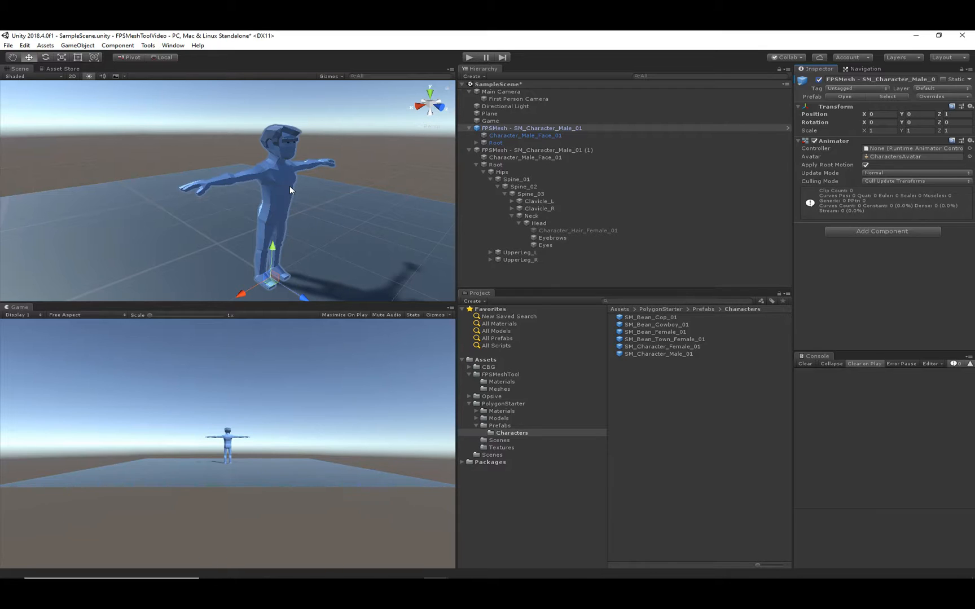
# - Build FPSMesh - SM_Character_Male_01 in Character Manager with Perspective Both, Demo controller and first-person arms
pyautogui.click(147, 45)
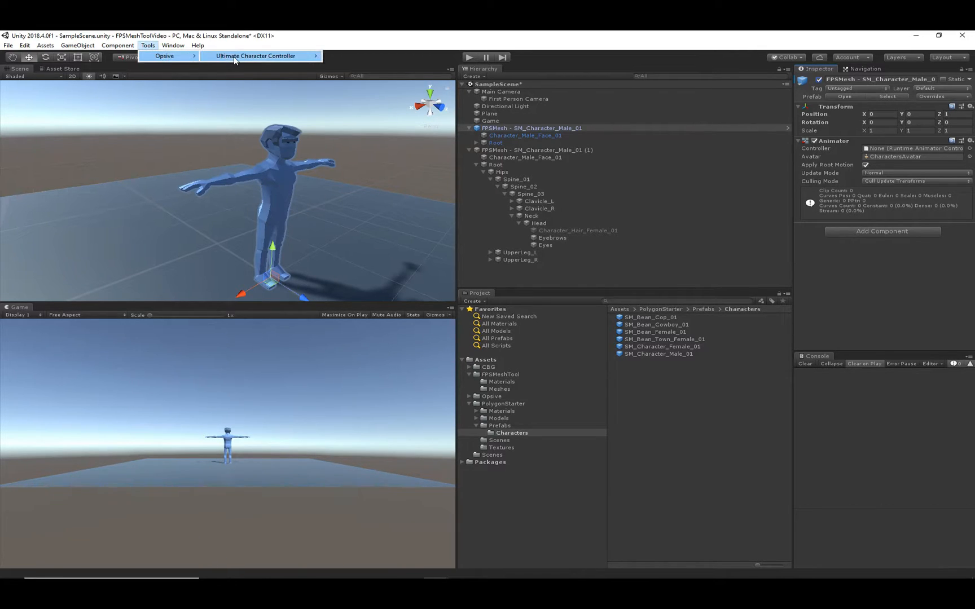
pyautogui.click(255, 55)
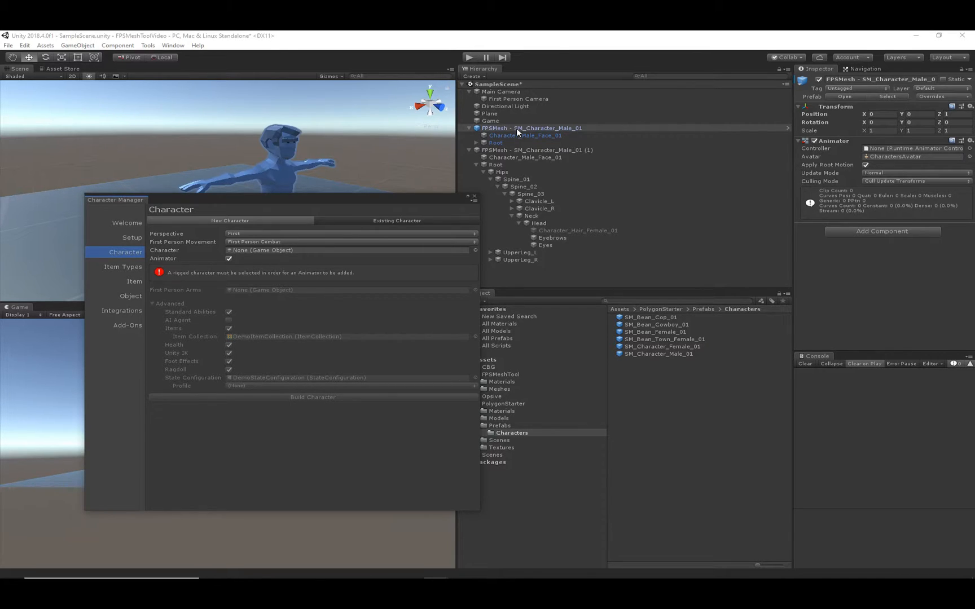
pyautogui.click(532, 127)
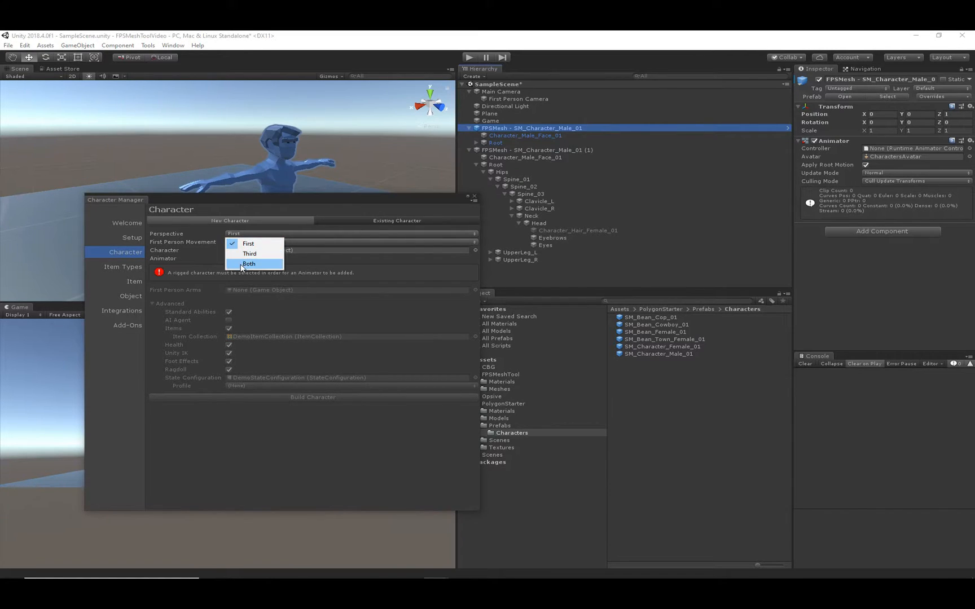
pyautogui.click(248, 264)
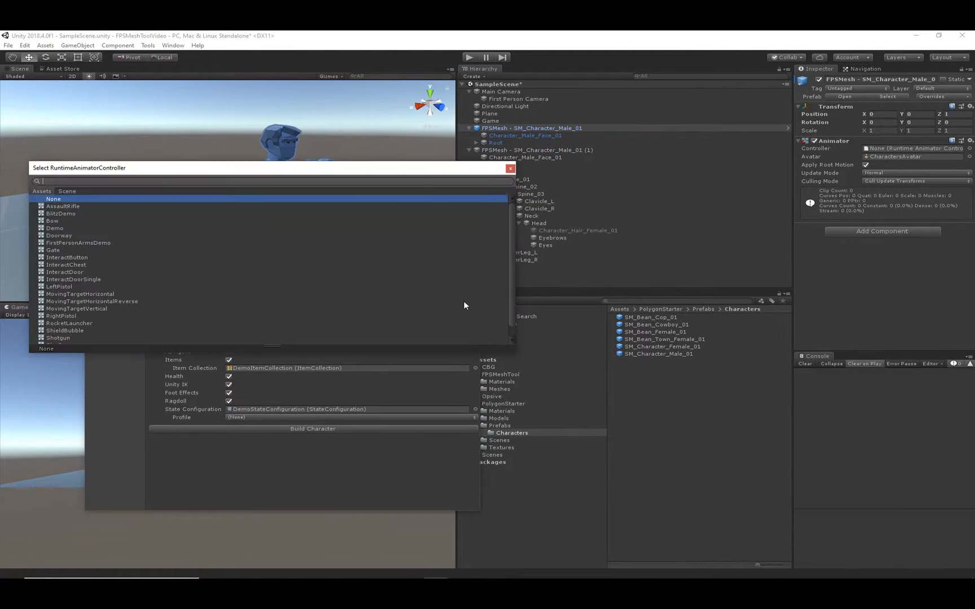
pyautogui.write('demo')
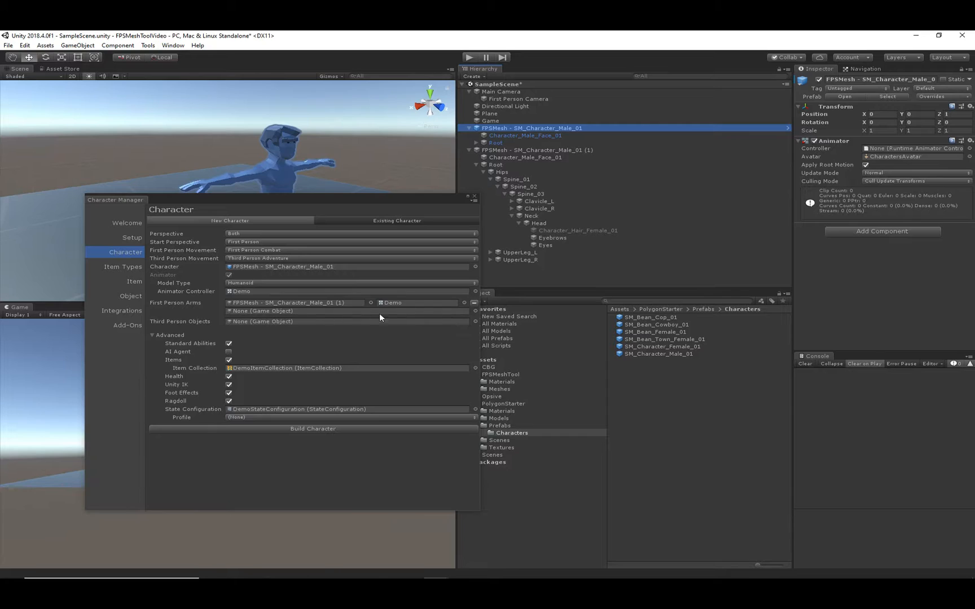
pyautogui.moveTo(573, 160)
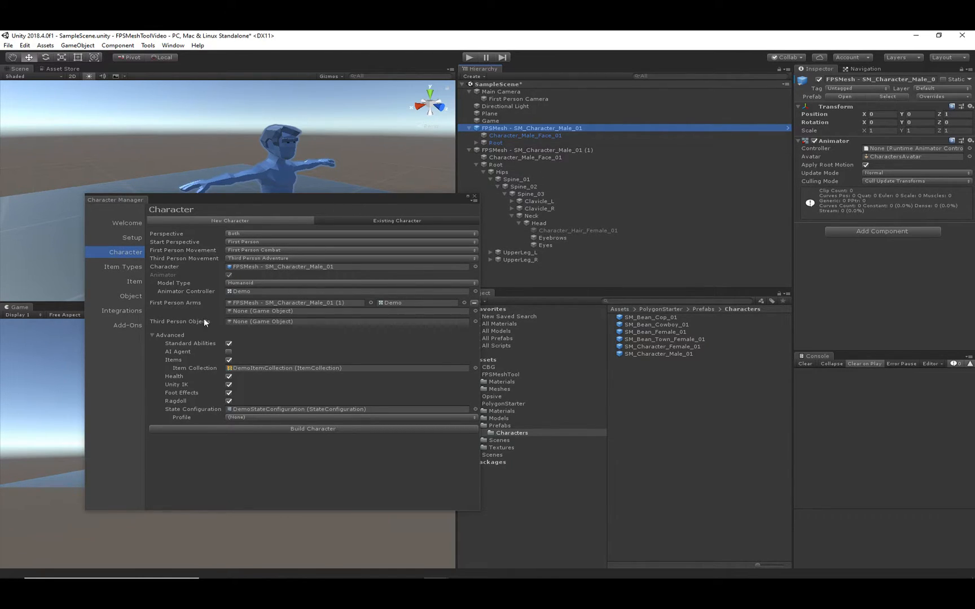
pyautogui.moveTo(275, 140)
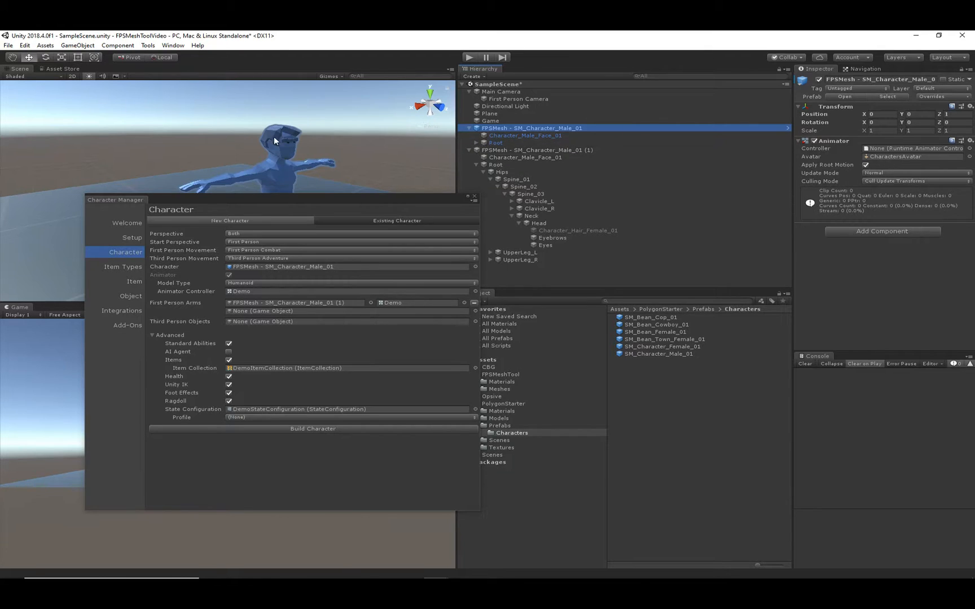
pyautogui.click(573, 216)
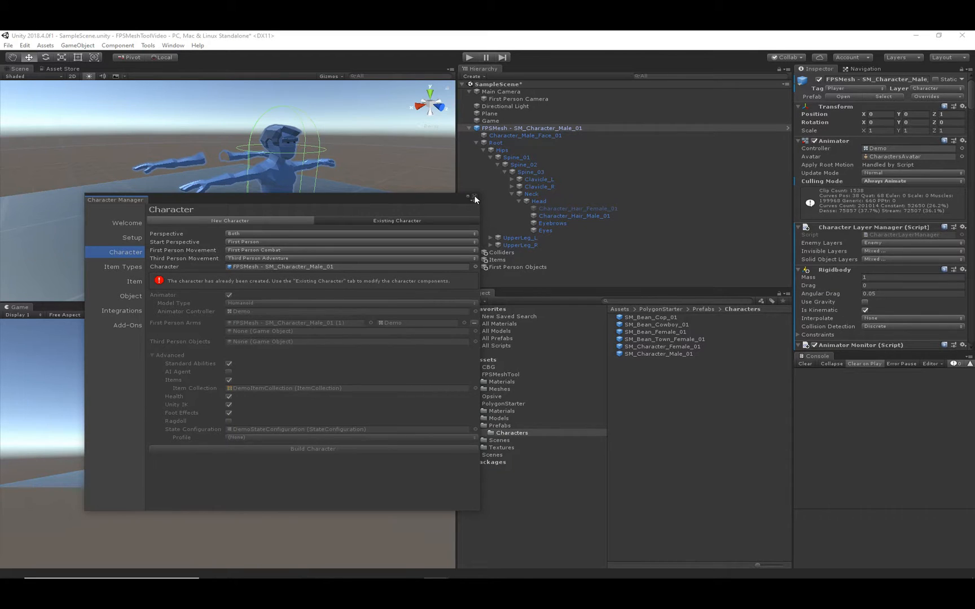
pyautogui.click(474, 199)
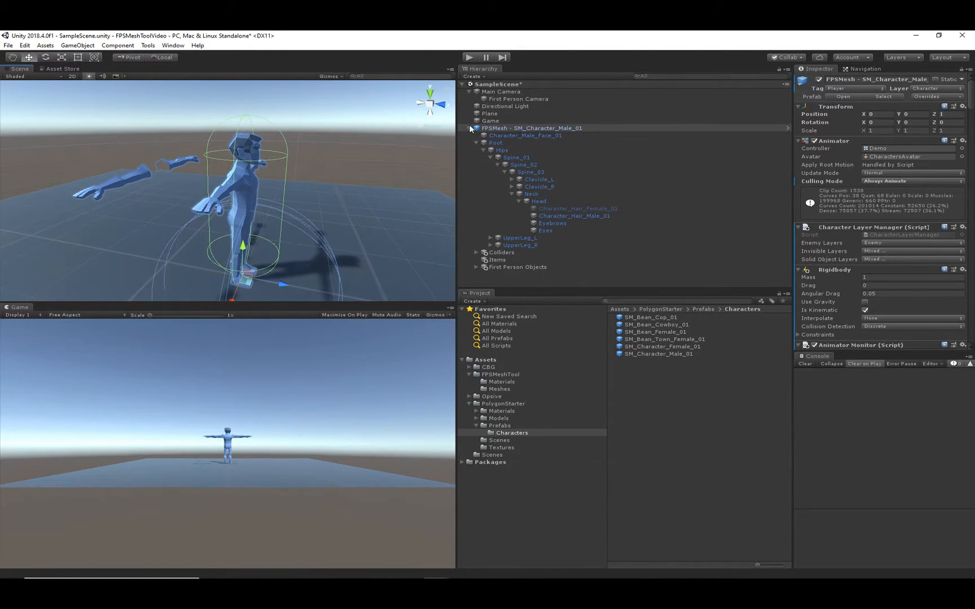
# - Enter play mode and focus the running Game view to test the character
pyautogui.click(467, 57)
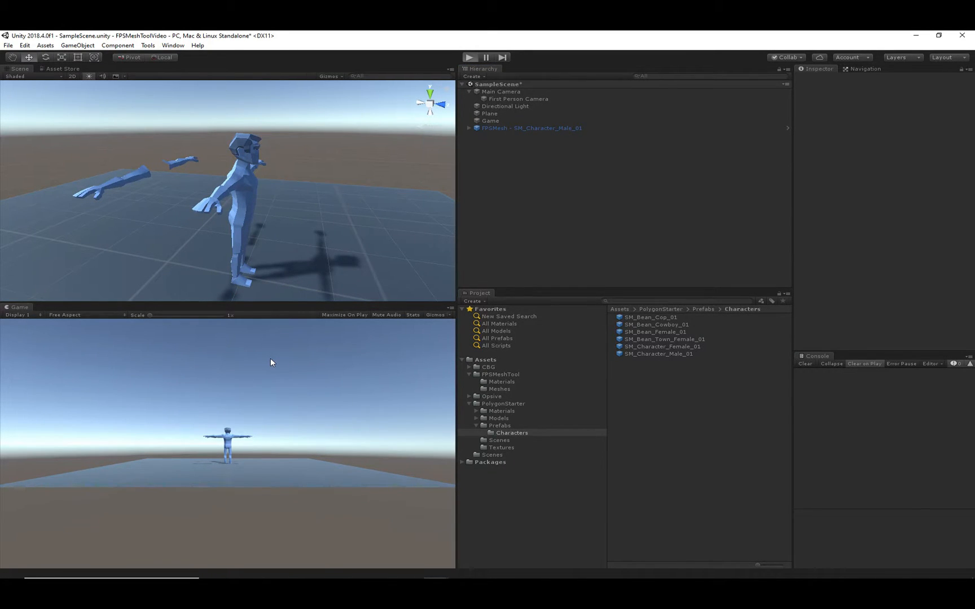
pyautogui.click(469, 57)
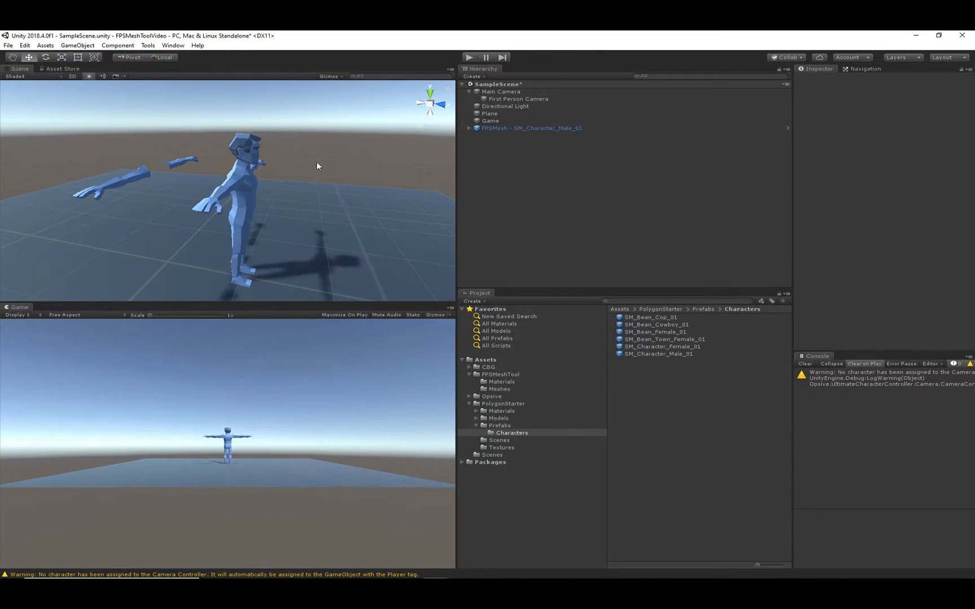
# - Add UCCFPS Material Controller to FPSMesh, browse to FPSMeshTool_Integrations/Scripts/UCC, and play the scene
pyautogui.click(531, 128)
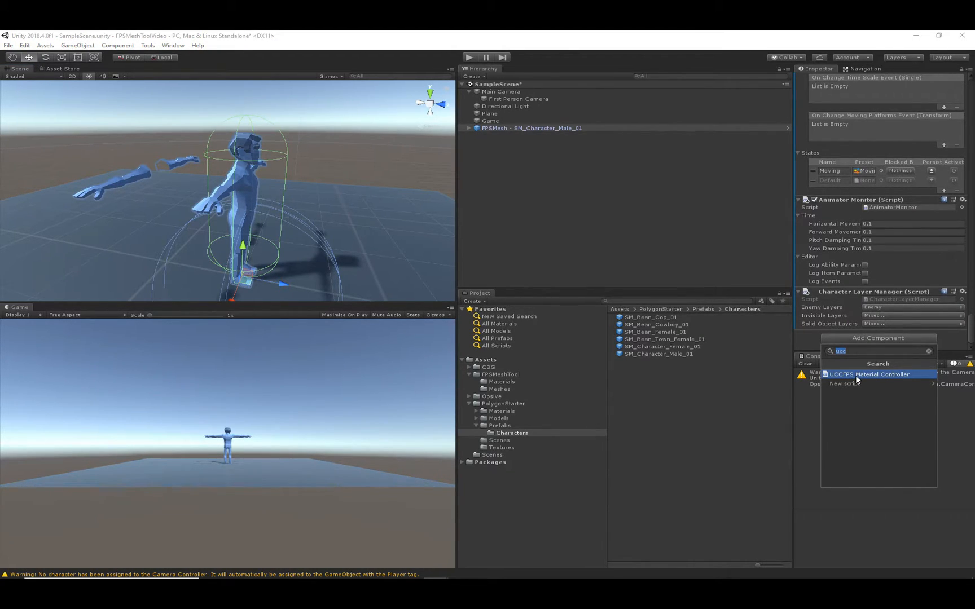
pyautogui.click(869, 373)
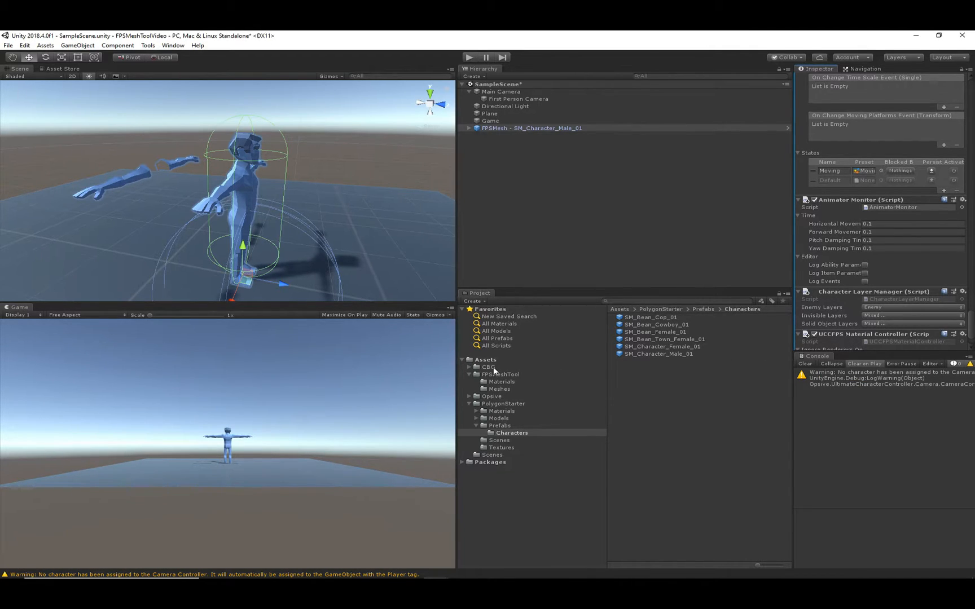
pyautogui.click(471, 366)
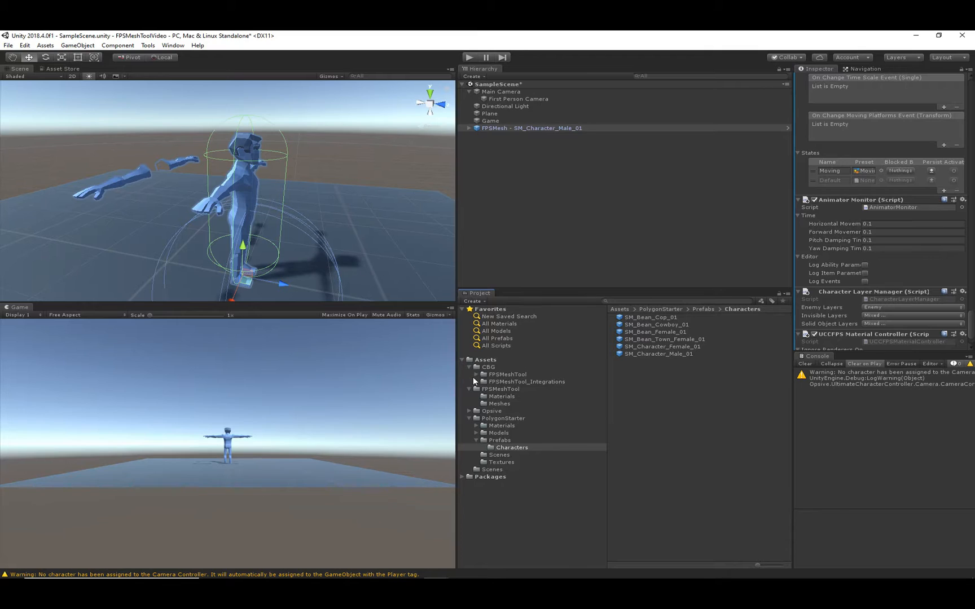
pyautogui.click(513, 389)
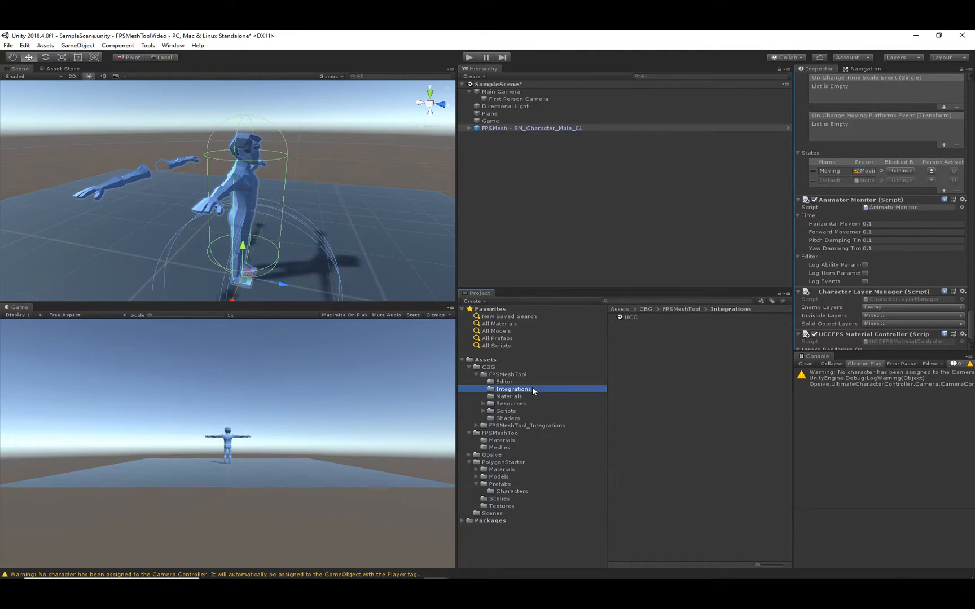
pyautogui.moveTo(633, 323)
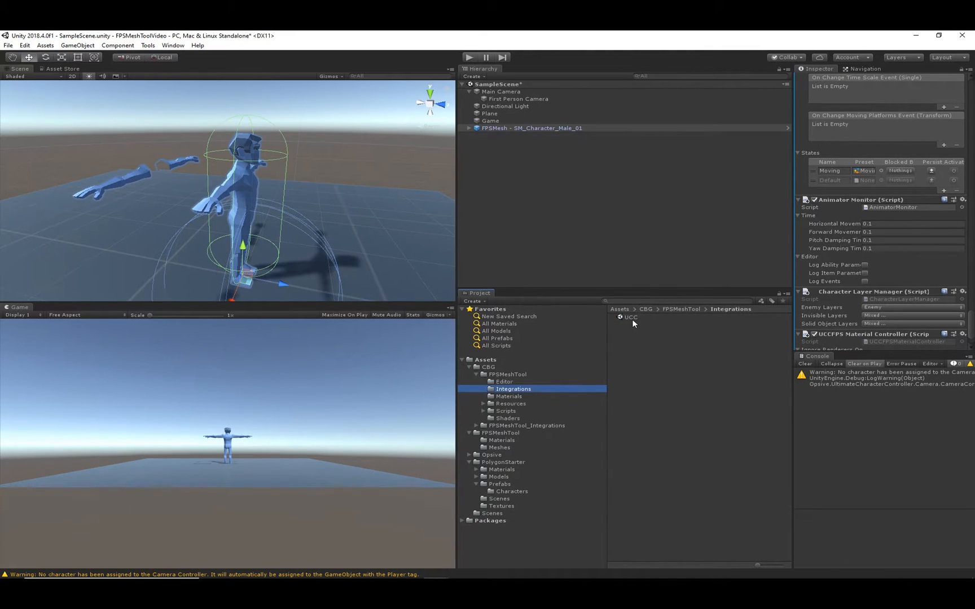
pyautogui.click(529, 426)
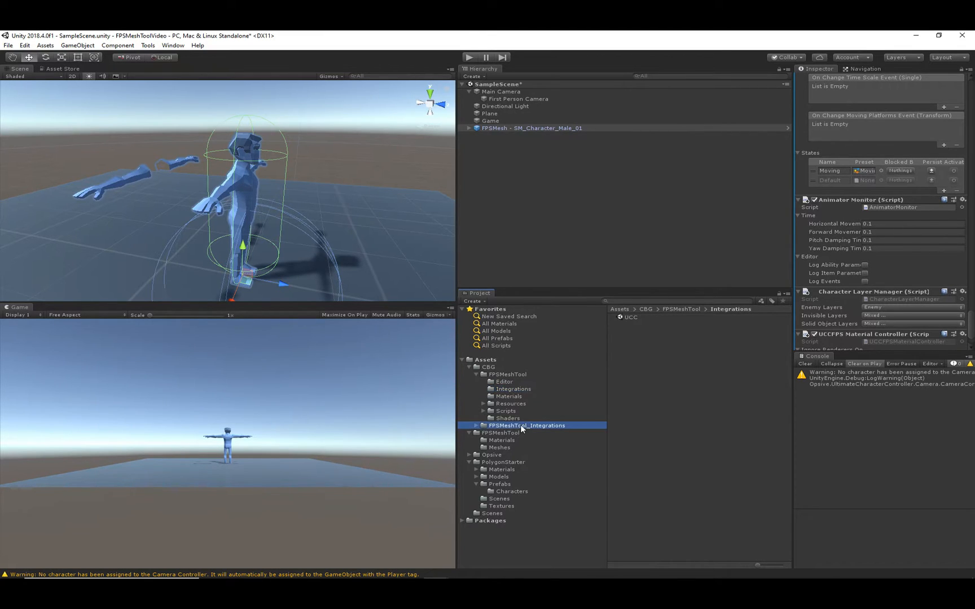
pyautogui.click(528, 425)
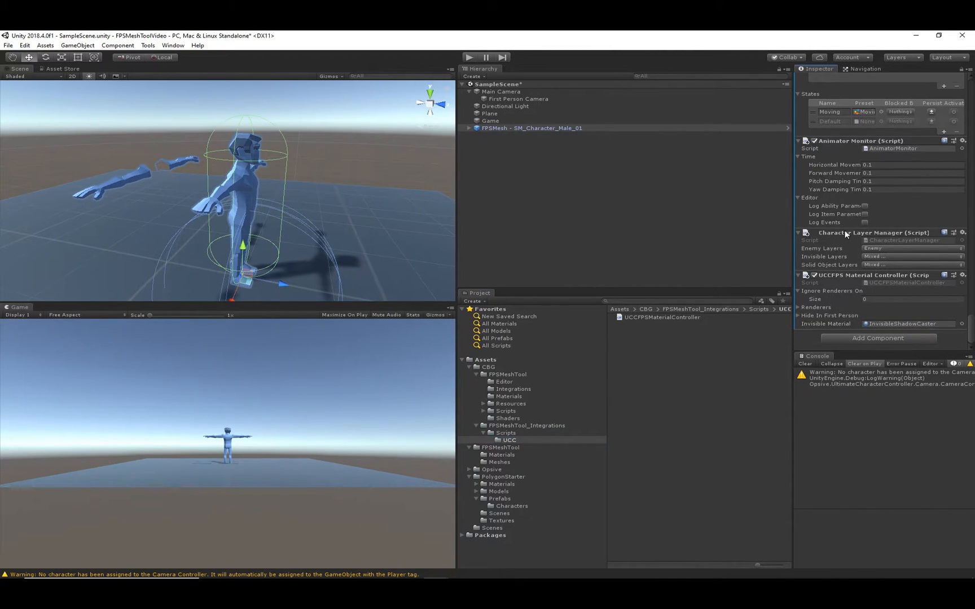
pyautogui.click(468, 57)
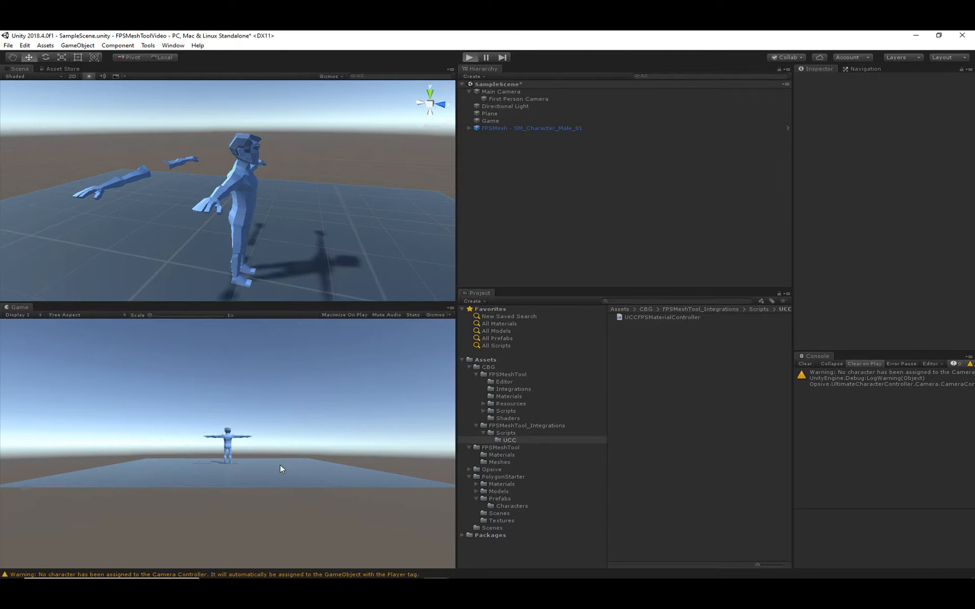
# - Stop the Play mode test run of the FPSMesh character
pyautogui.click(469, 57)
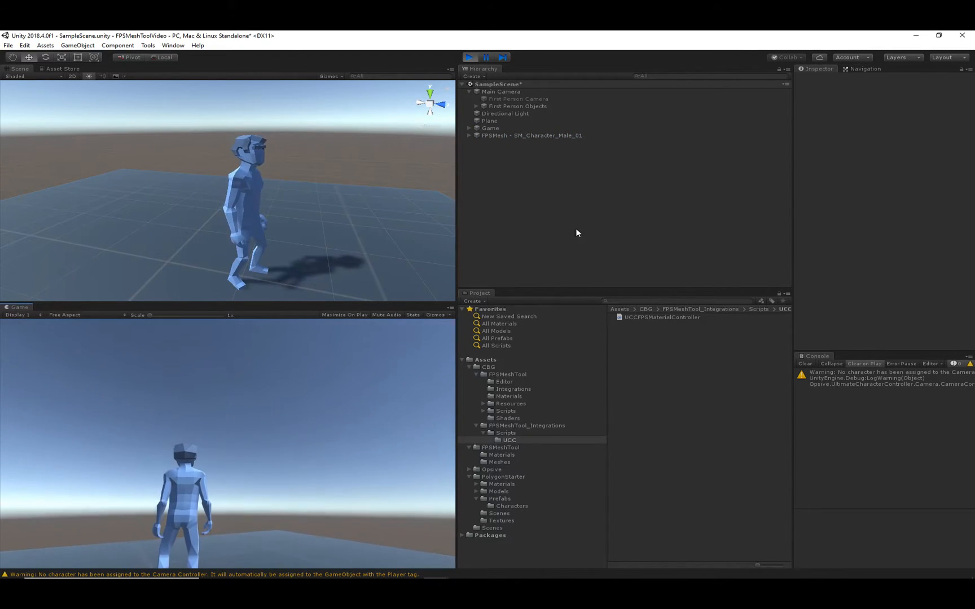
pyautogui.click(468, 57)
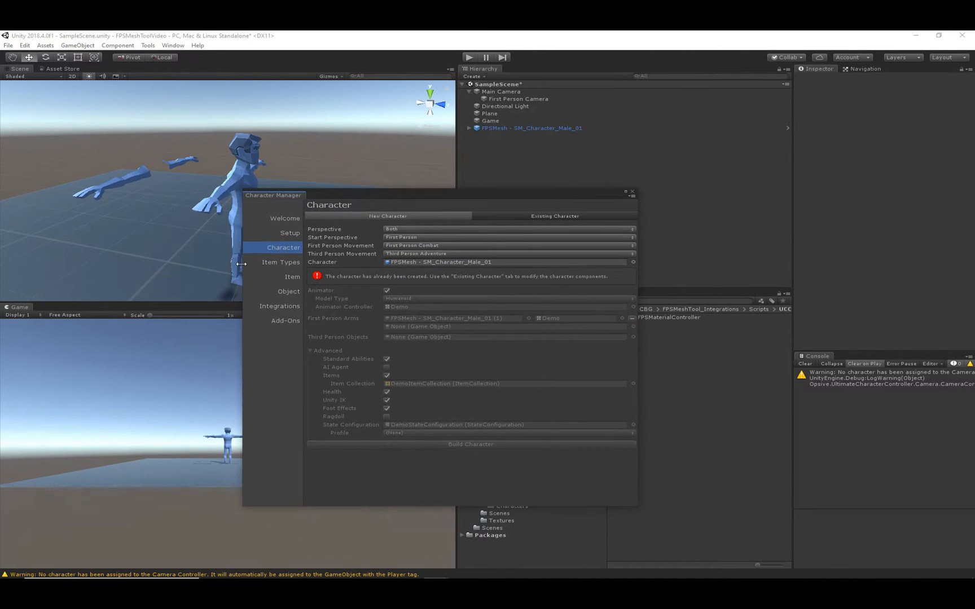
# - Build an AssaultRifle item using AssaultRifleBullet ammo onto the FPSMesh character
pyautogui.click(292, 277)
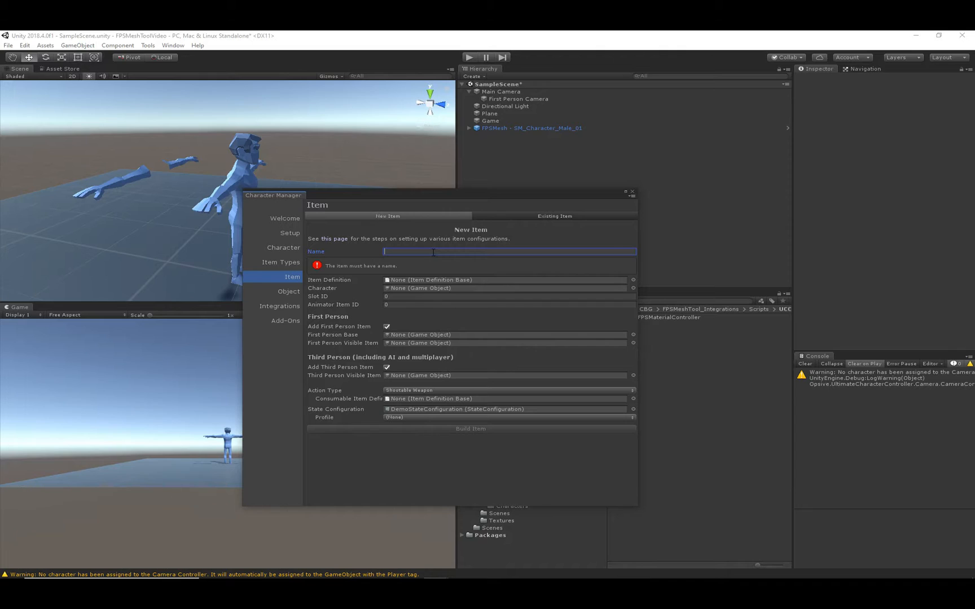
pyautogui.write('AssaultRifle')
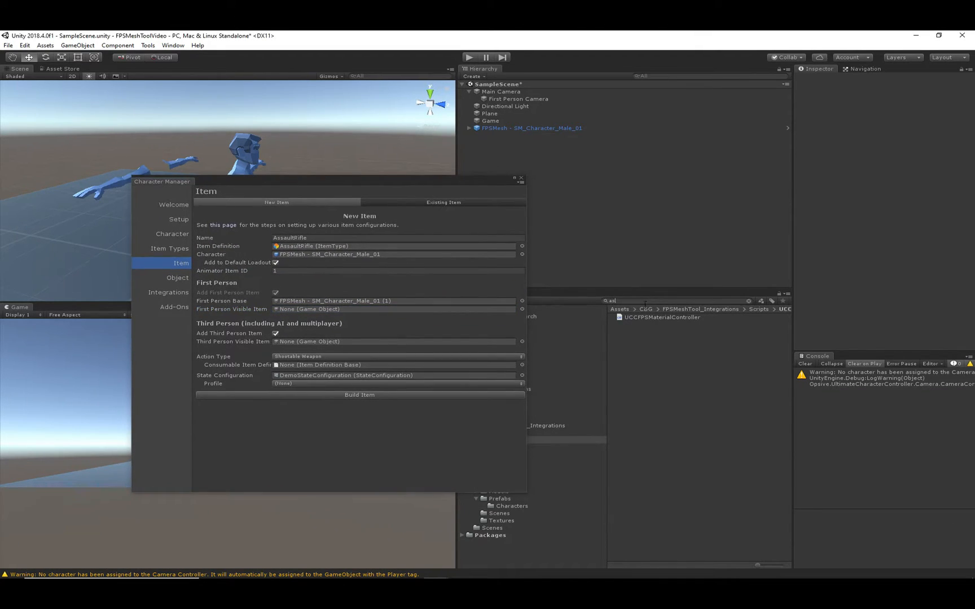
pyautogui.write('ssa')
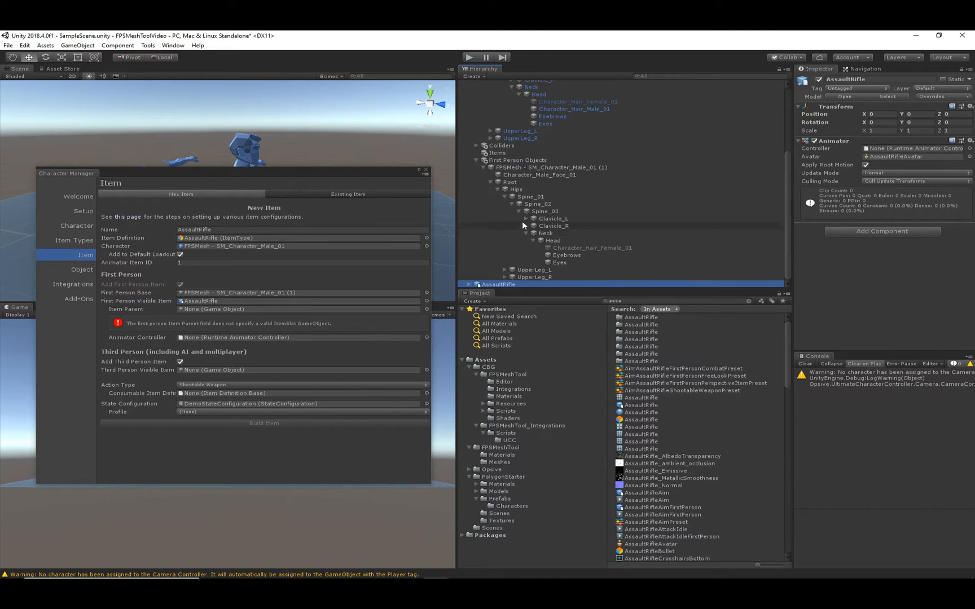
pyautogui.click(533, 226)
pyautogui.write('a')
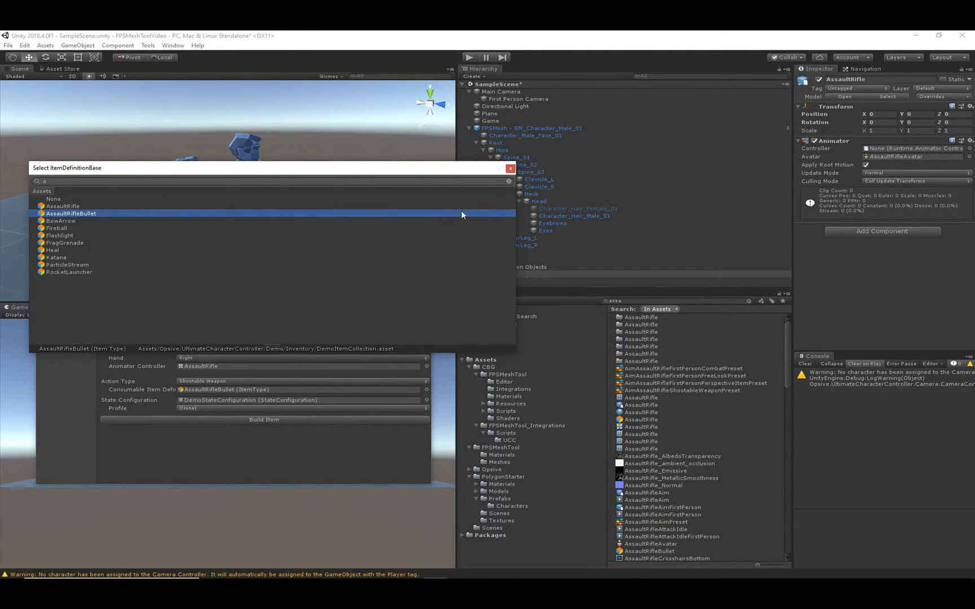
pyautogui.click(61, 206)
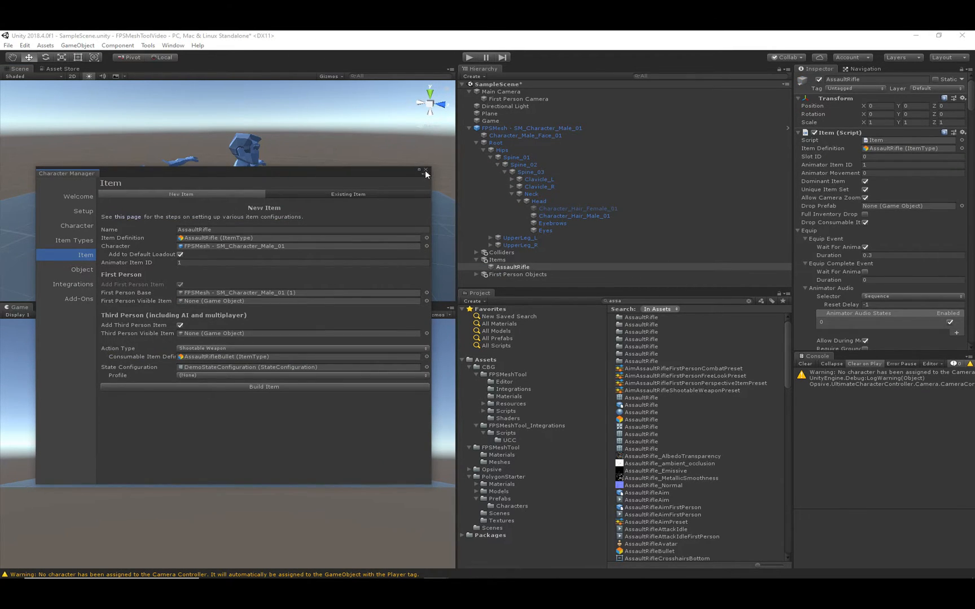
pyautogui.click(426, 172)
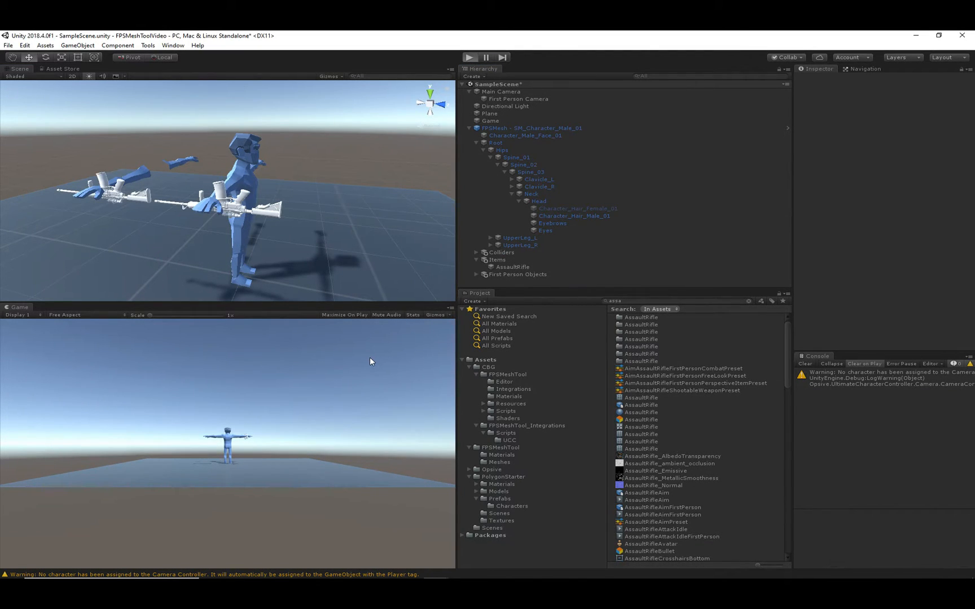
# - Close the Character Manager and view the rifle-equipped FPSMesh character in the scene
pyautogui.click(469, 57)
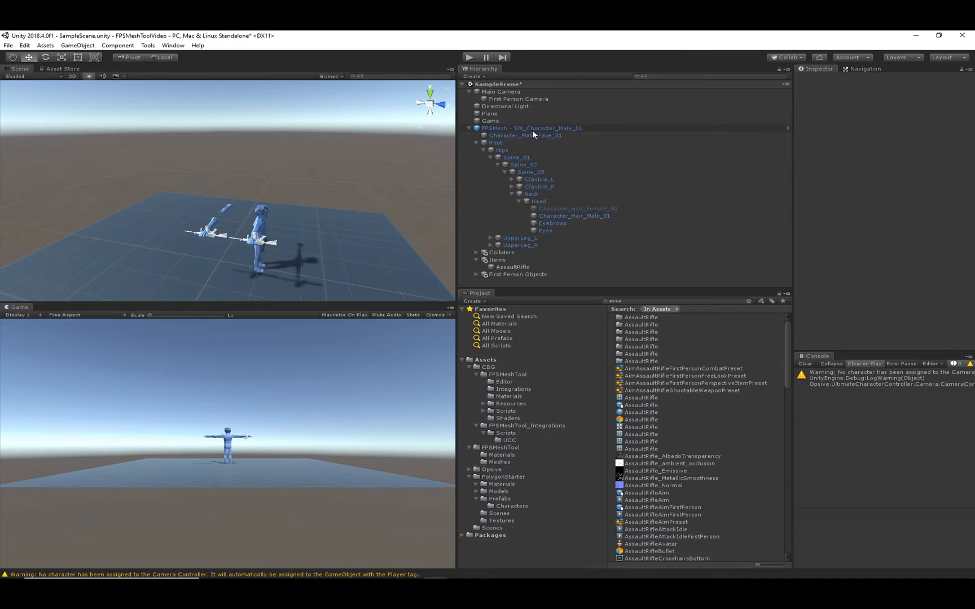
# - Make the material controller ignore Character_Male_Face_01 and update its renderer information
pyautogui.click(529, 128)
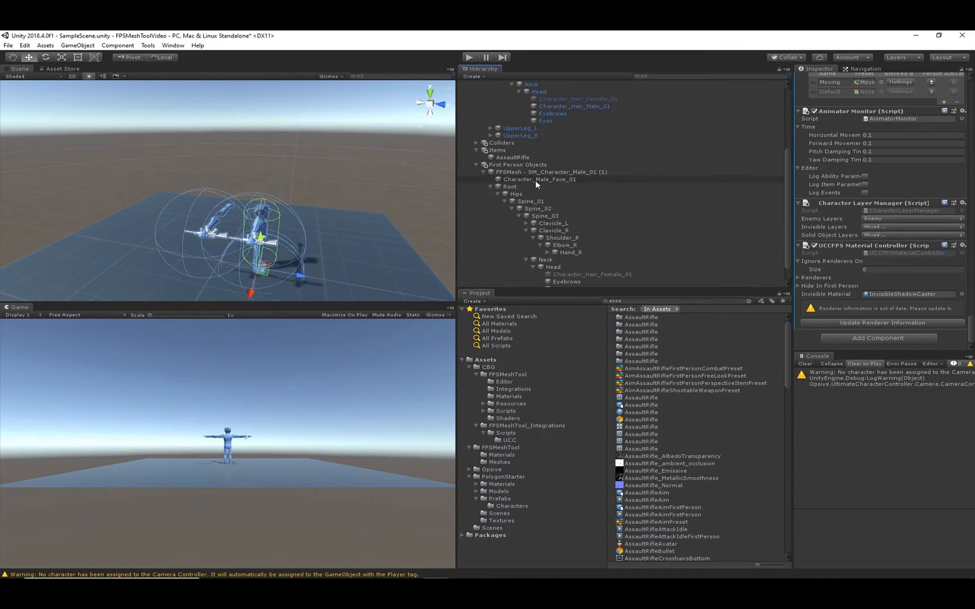
pyautogui.moveTo(854, 264)
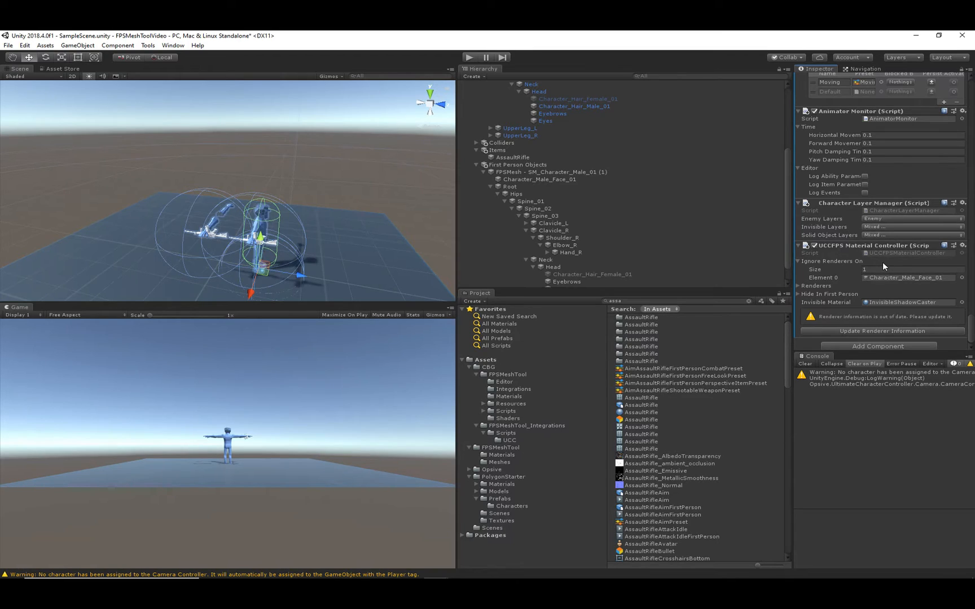
pyautogui.moveTo(864, 266)
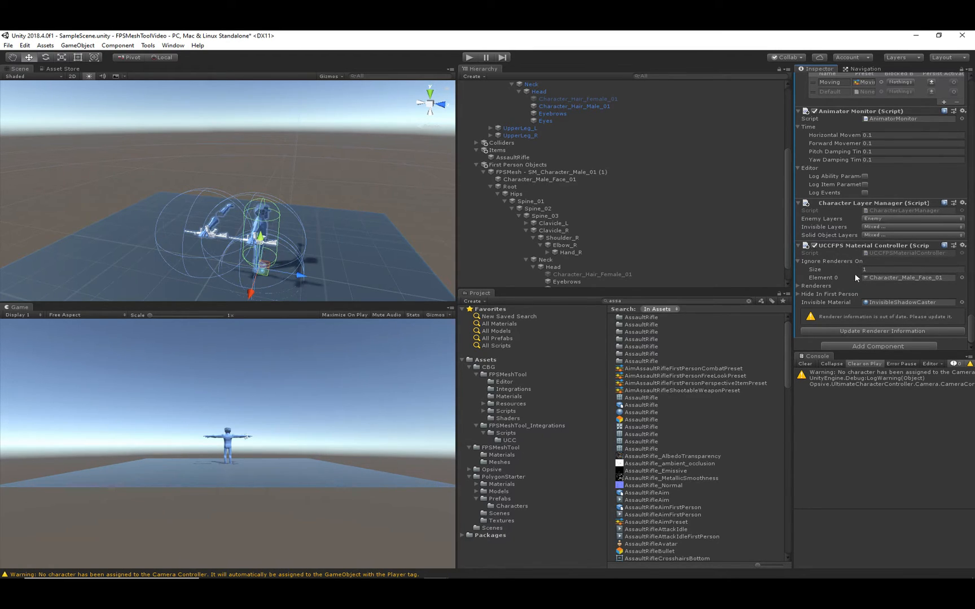
pyautogui.click(877, 330)
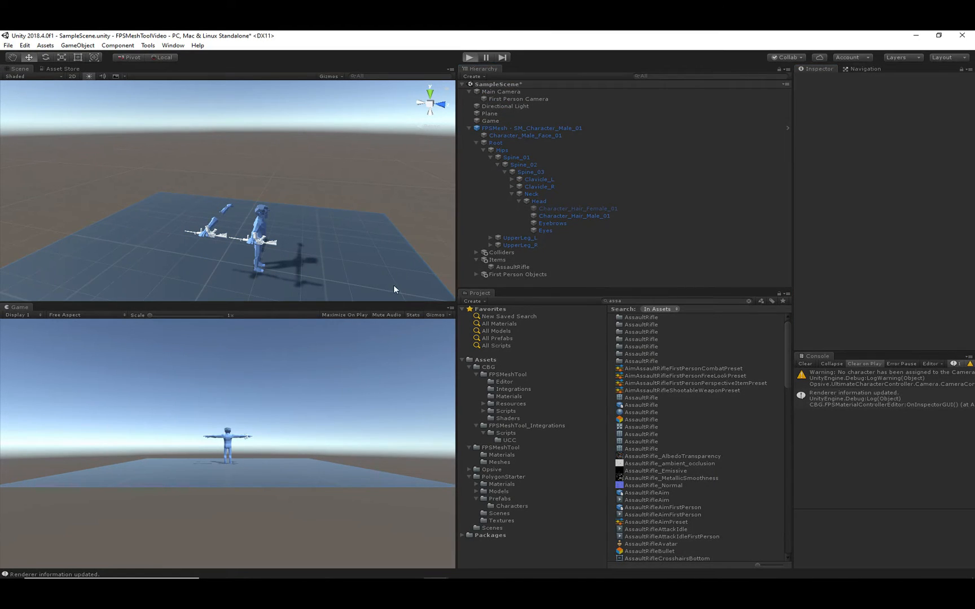
pyautogui.moveTo(388, 352)
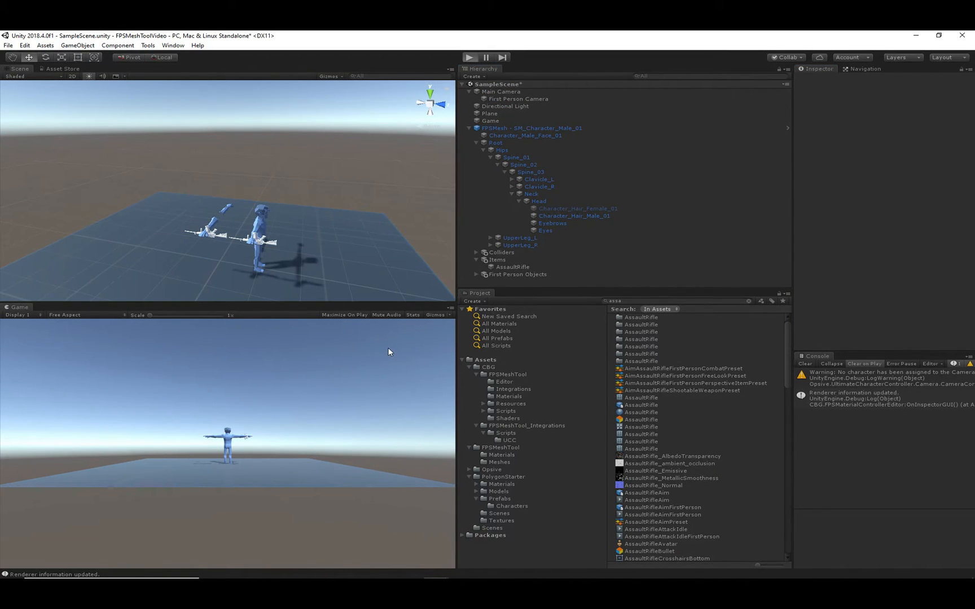
# - Enter Play mode and set AssaultRifle's first-person Position Offset Y to -1.5
pyautogui.click(469, 57)
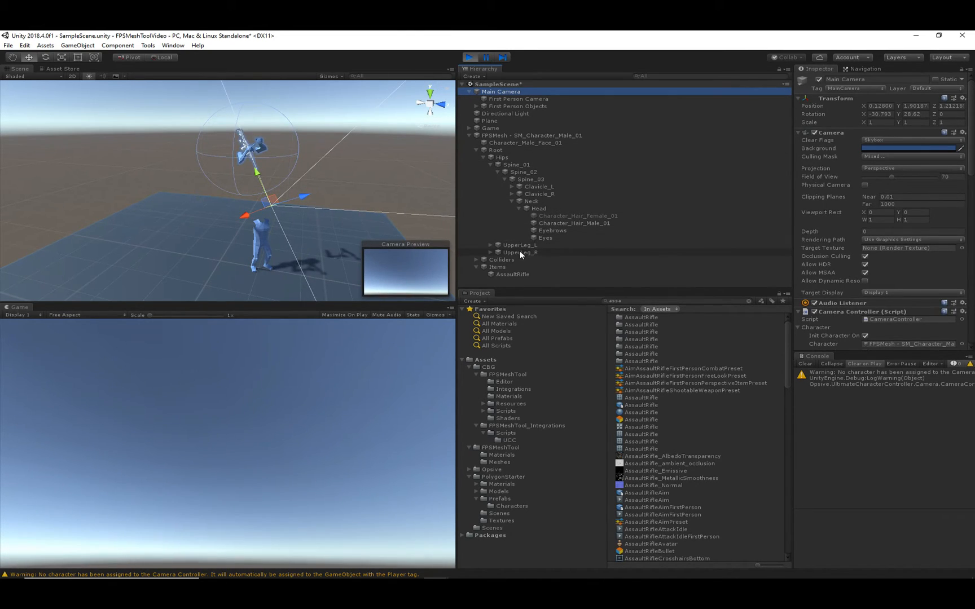
pyautogui.click(513, 274)
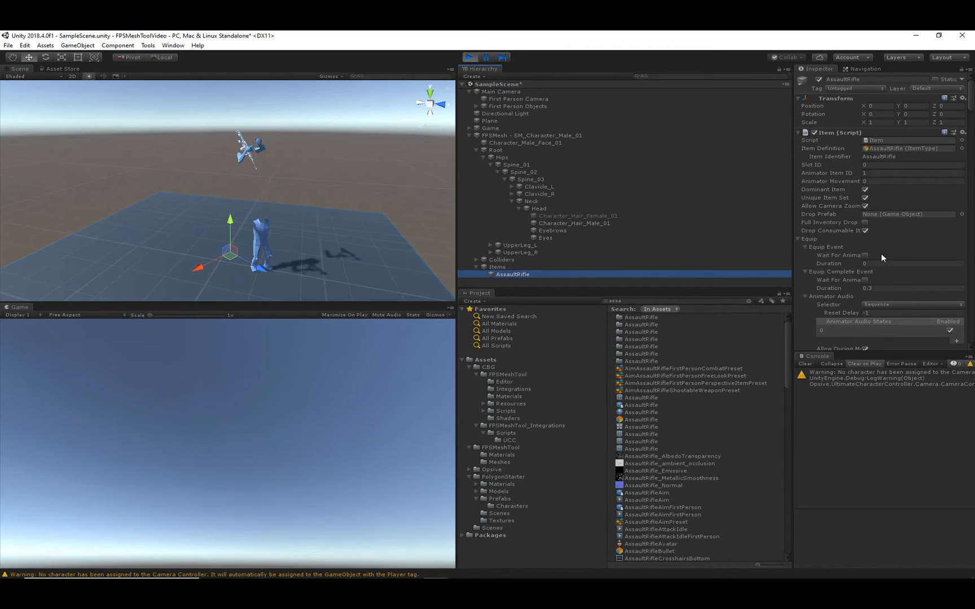
pyautogui.scroll(-3)
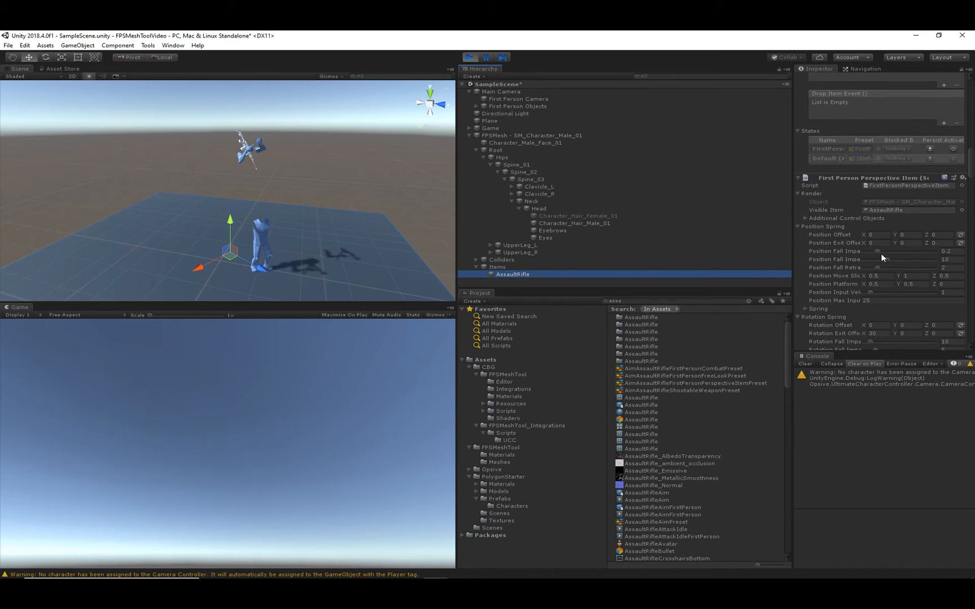
pyautogui.click(910, 234)
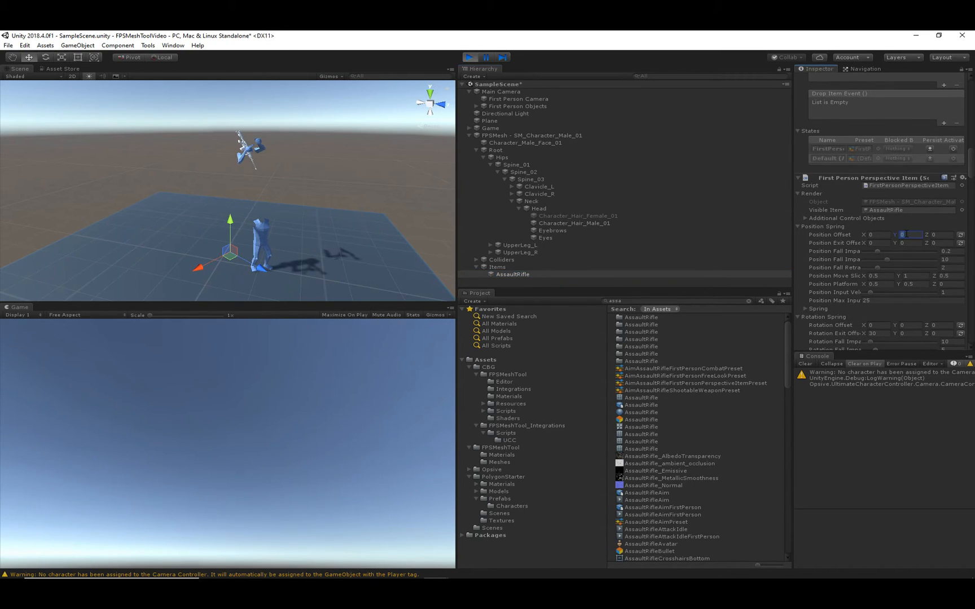
pyautogui.write('-1.5')
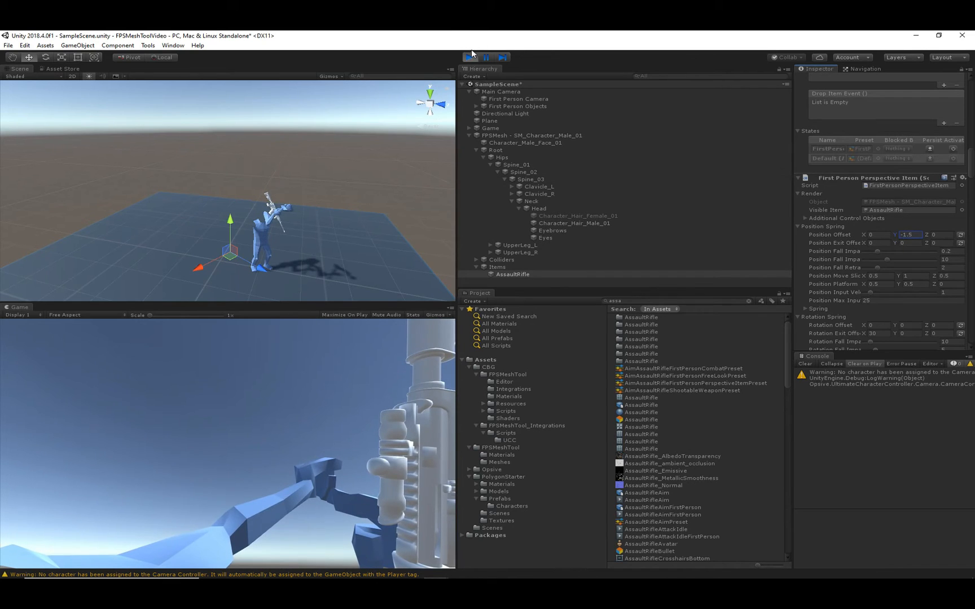
pyautogui.click(469, 57)
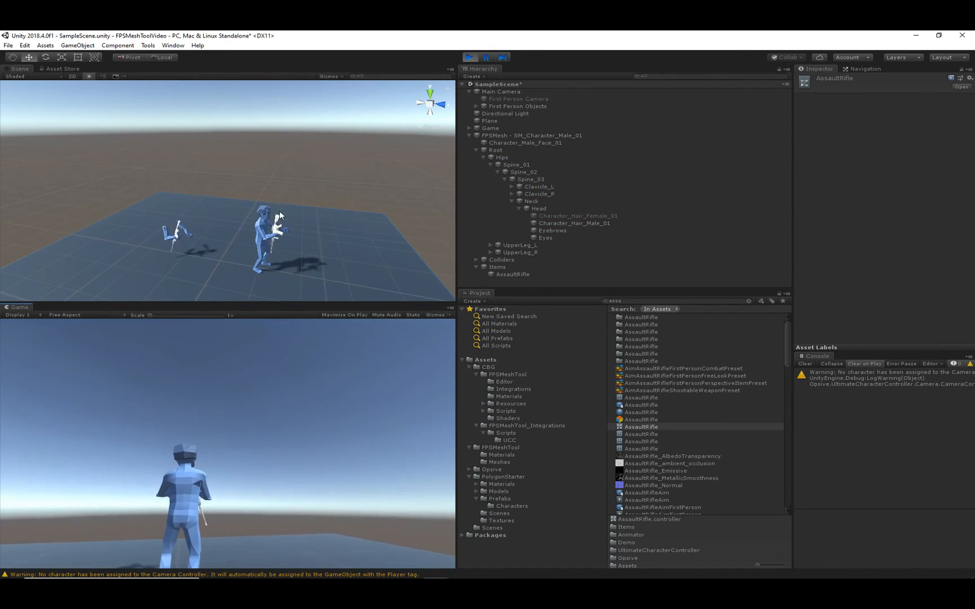
# - Stop Play, adjust the first-person rifle's position and rotation under Hand_R, and collapse the hierarchy
pyautogui.click(490, 121)
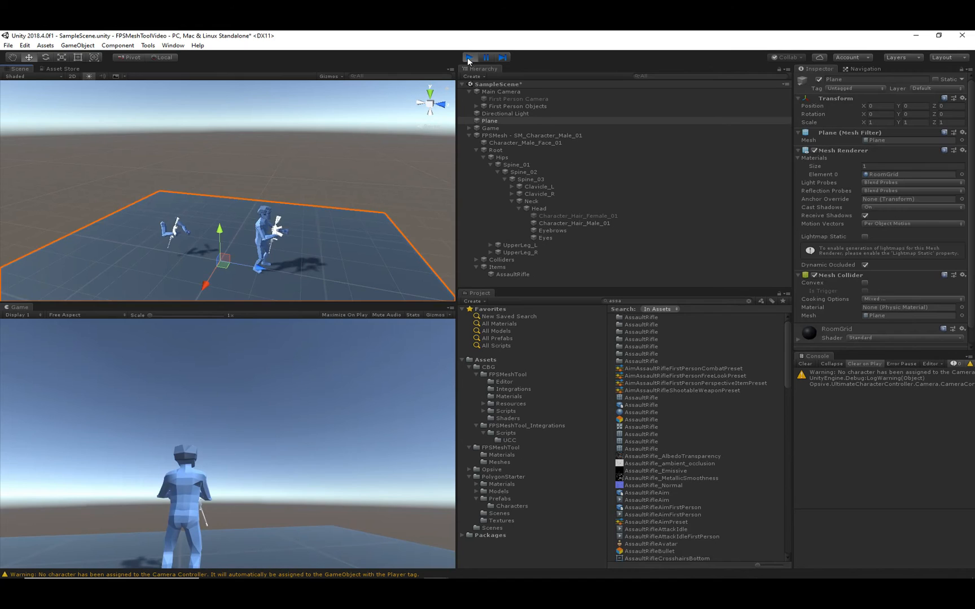
pyautogui.click(469, 57)
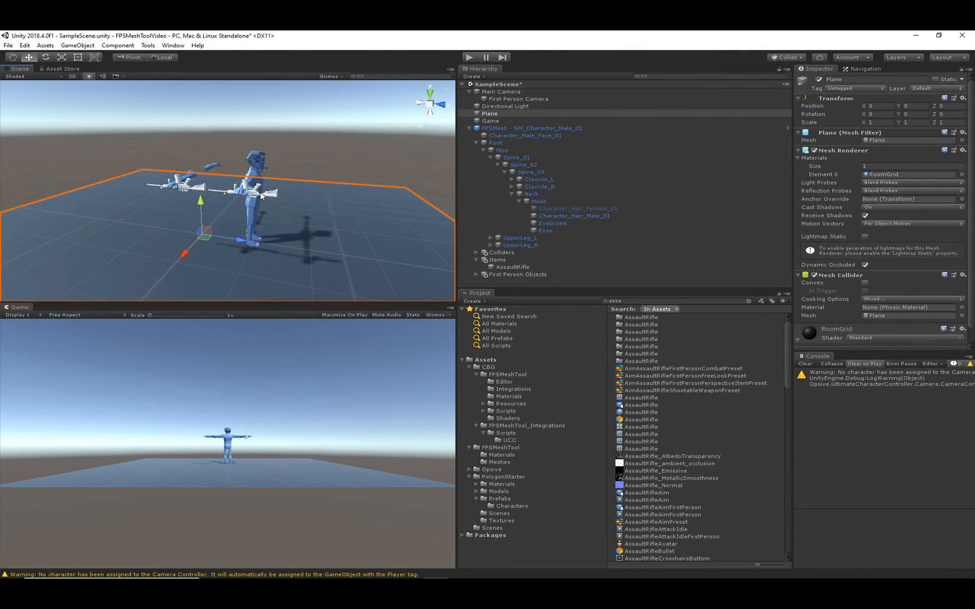
pyautogui.click(577, 253)
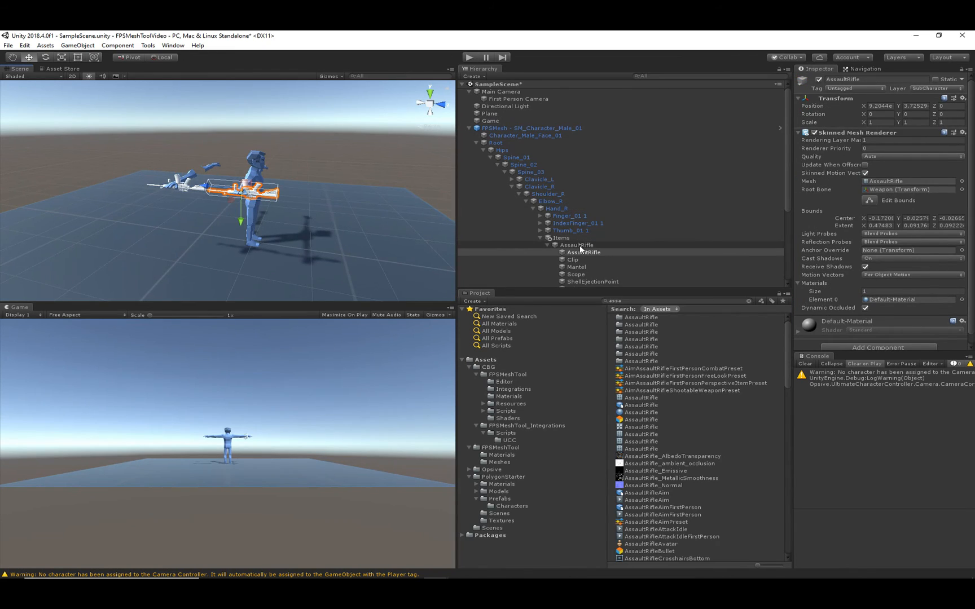
pyautogui.click(576, 245)
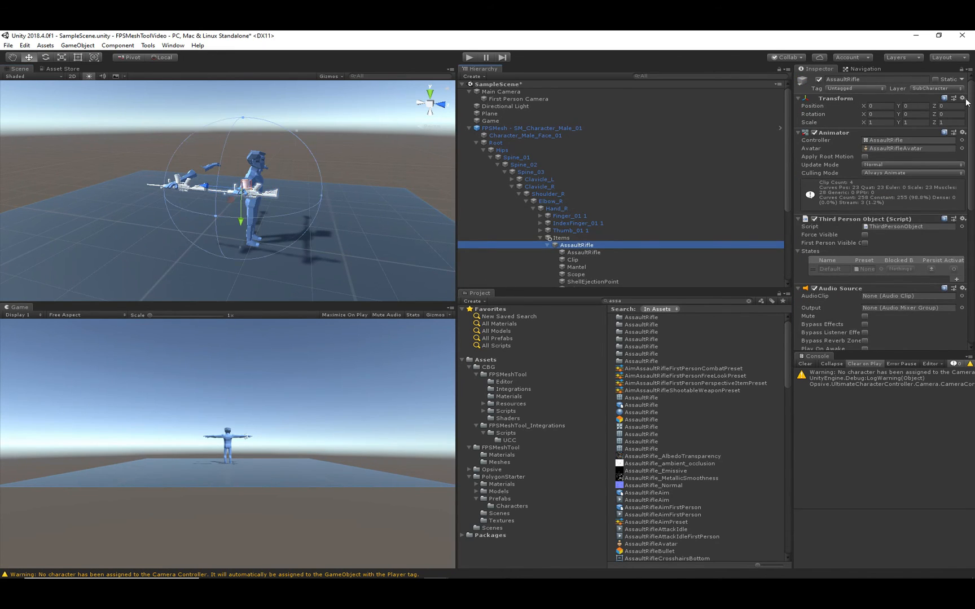
pyautogui.moveTo(261, 193); pyautogui.dragTo(283, 197)
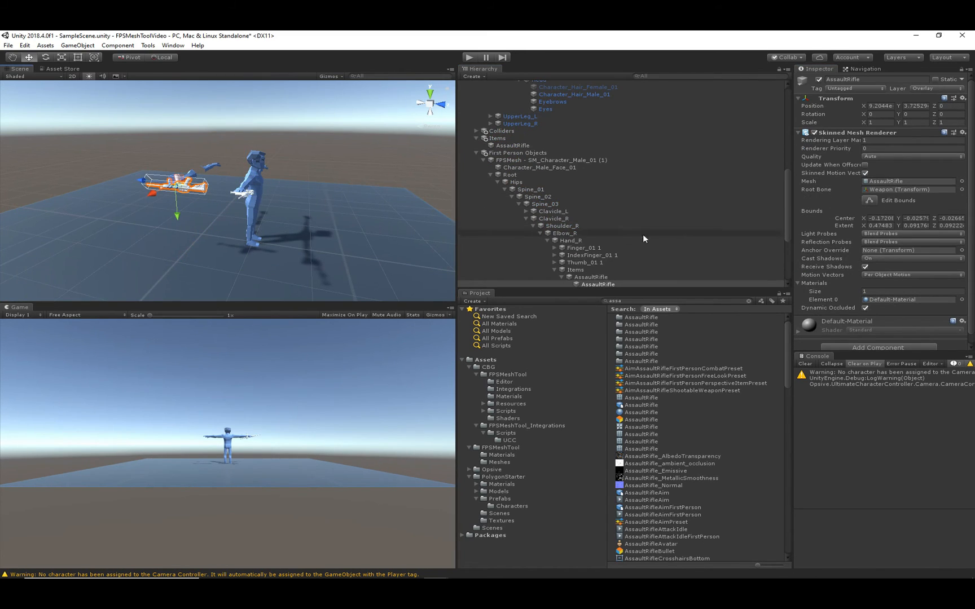
pyautogui.click(591, 222)
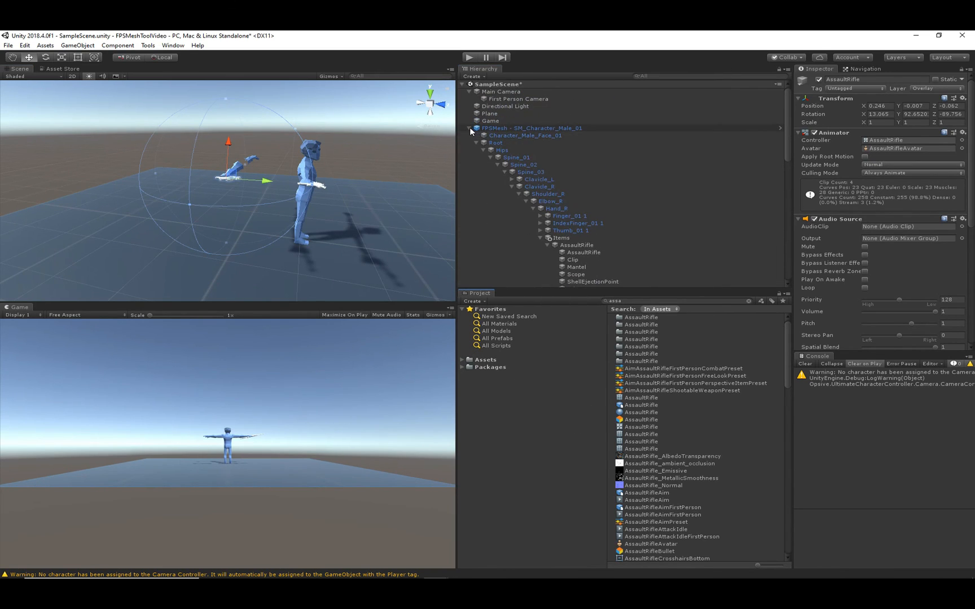
pyautogui.click(469, 56)
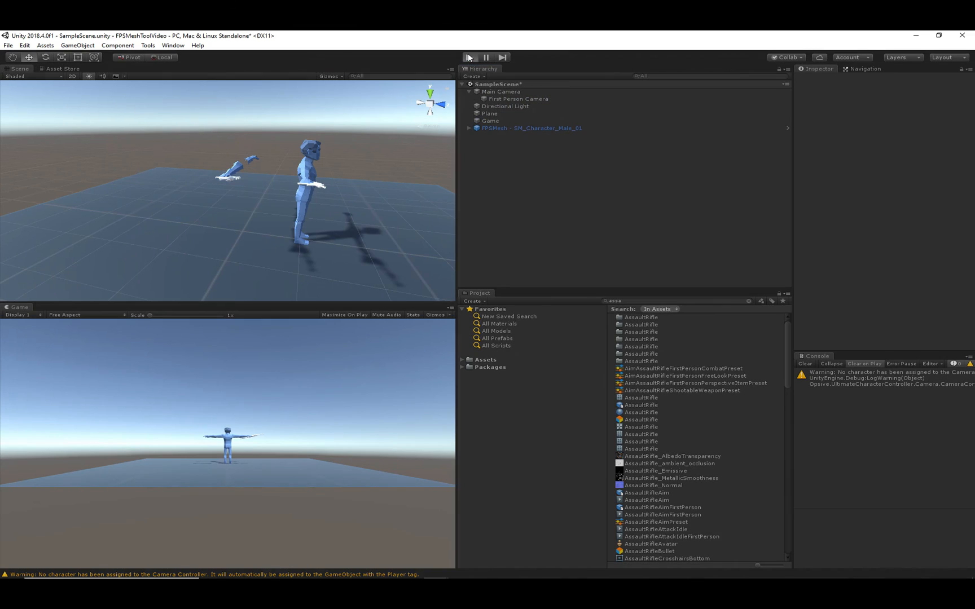